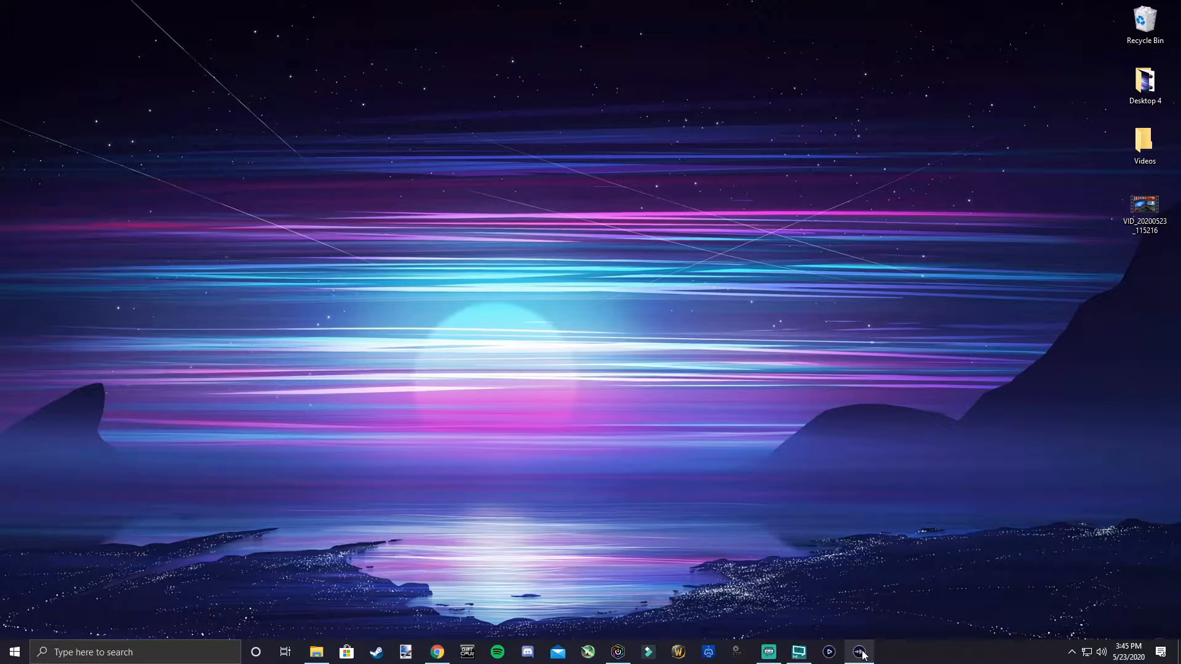
Turn PC gaming audio capture on then off in Elgato Sound Capture, and close it.
click(861, 652)
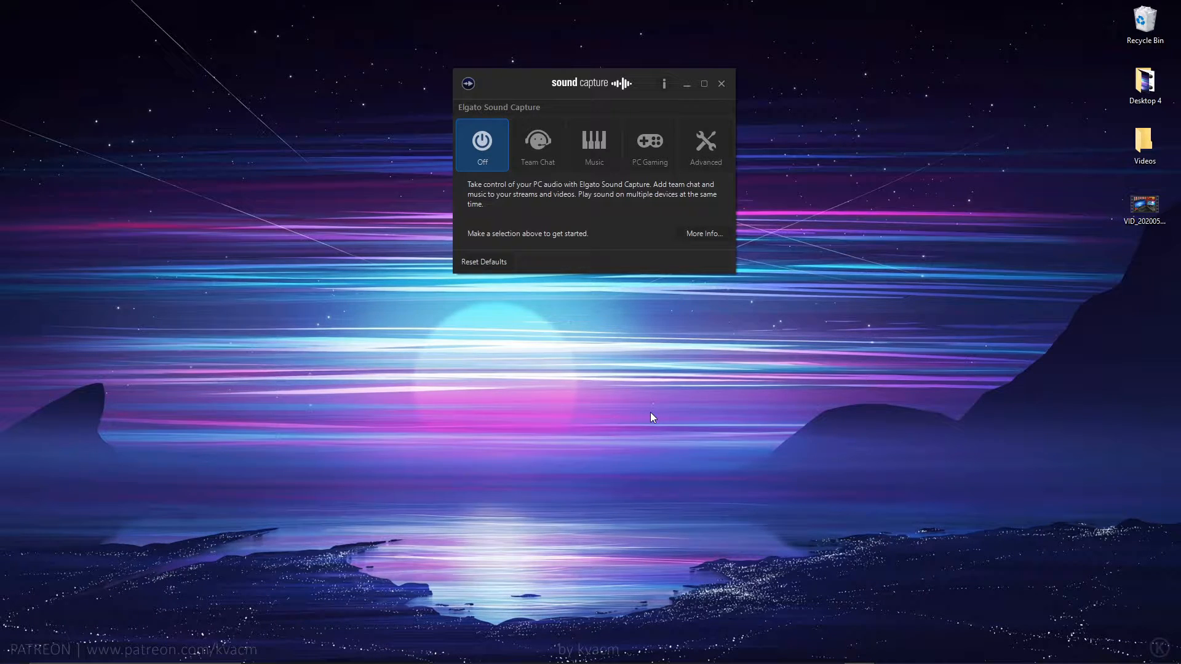
mouse_move(644, 149)
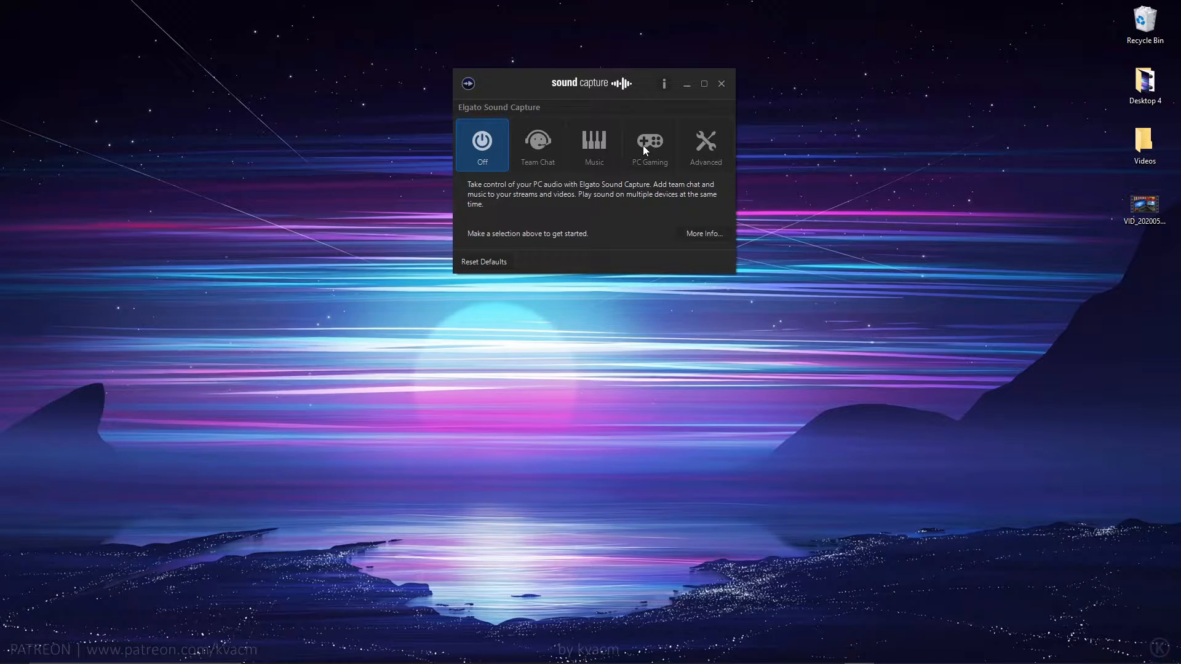
click(650, 144)
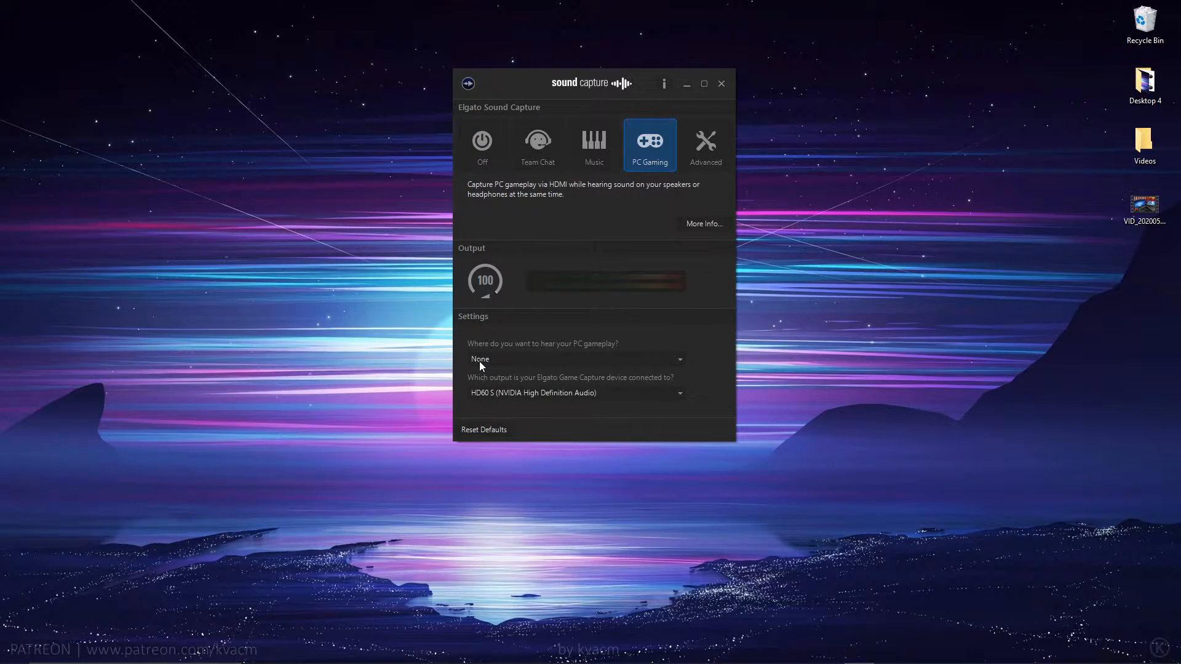
mouse_move(513, 367)
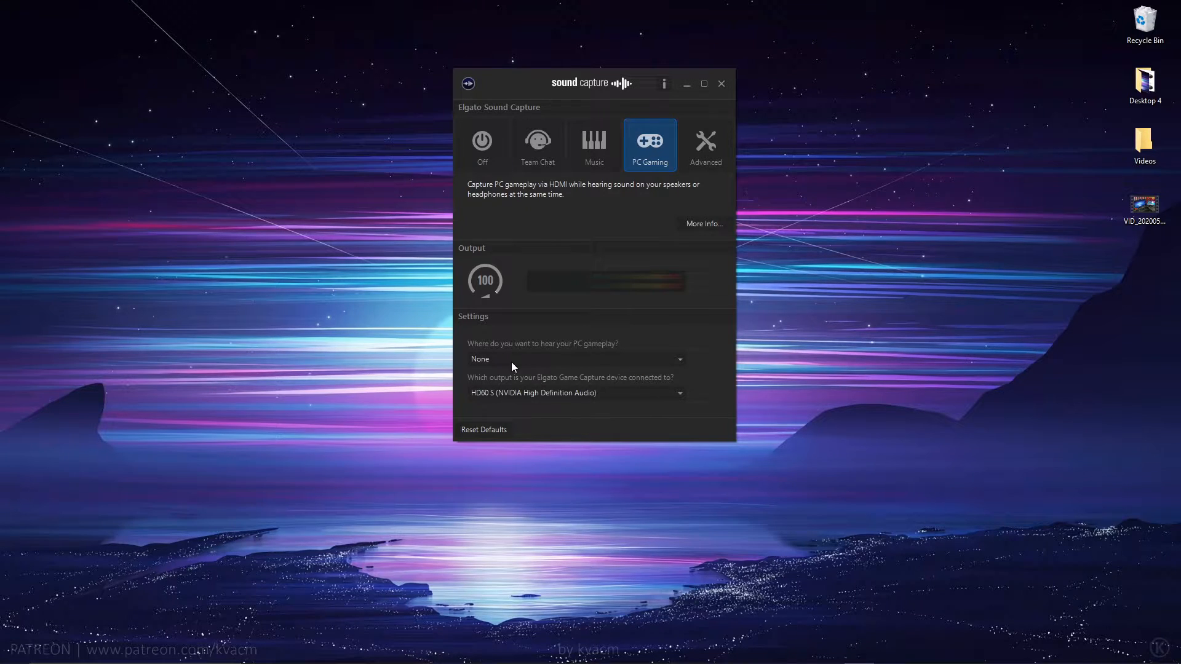
mouse_move(598, 355)
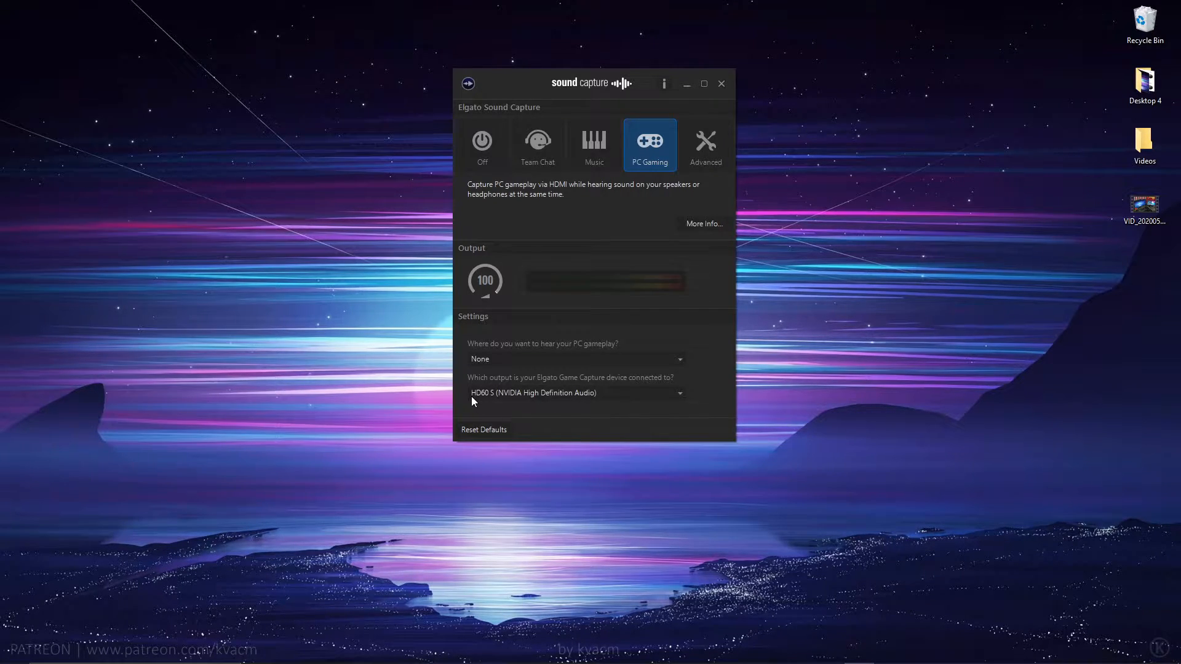
mouse_move(488, 158)
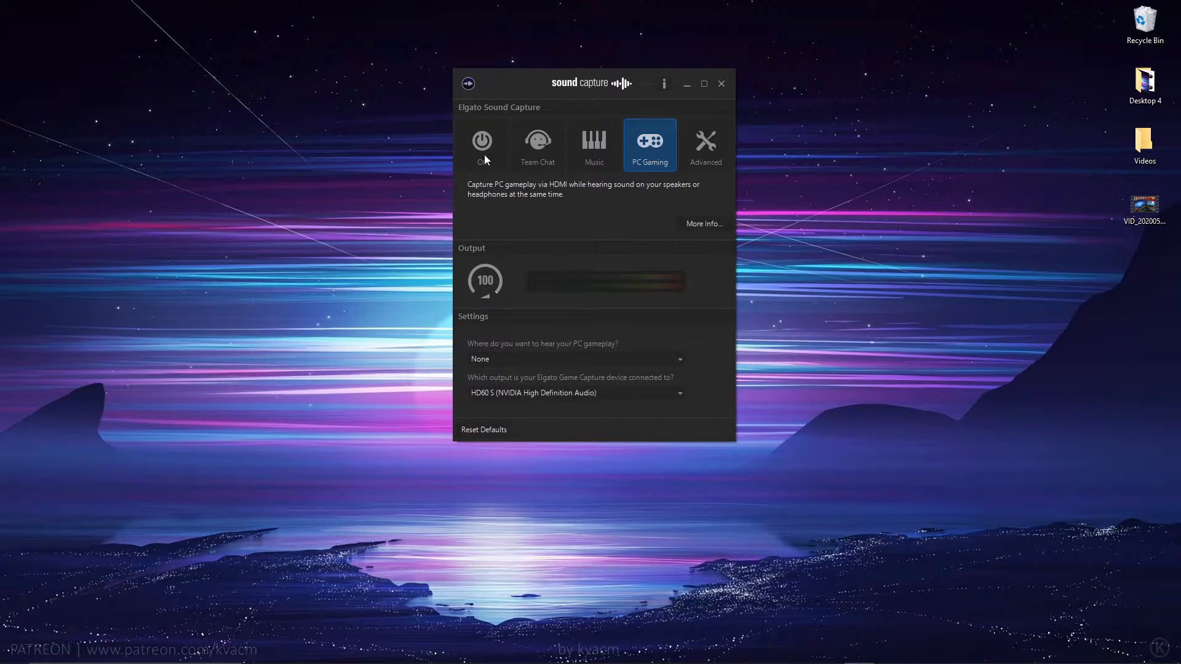
click(481, 141)
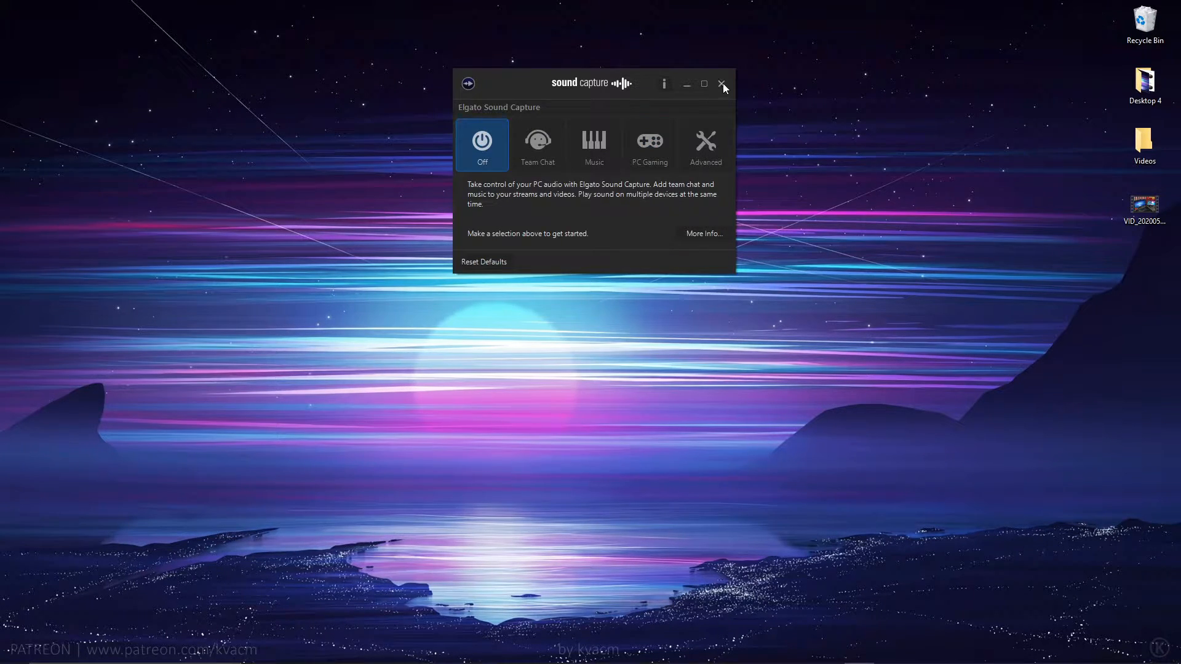
click(722, 83)
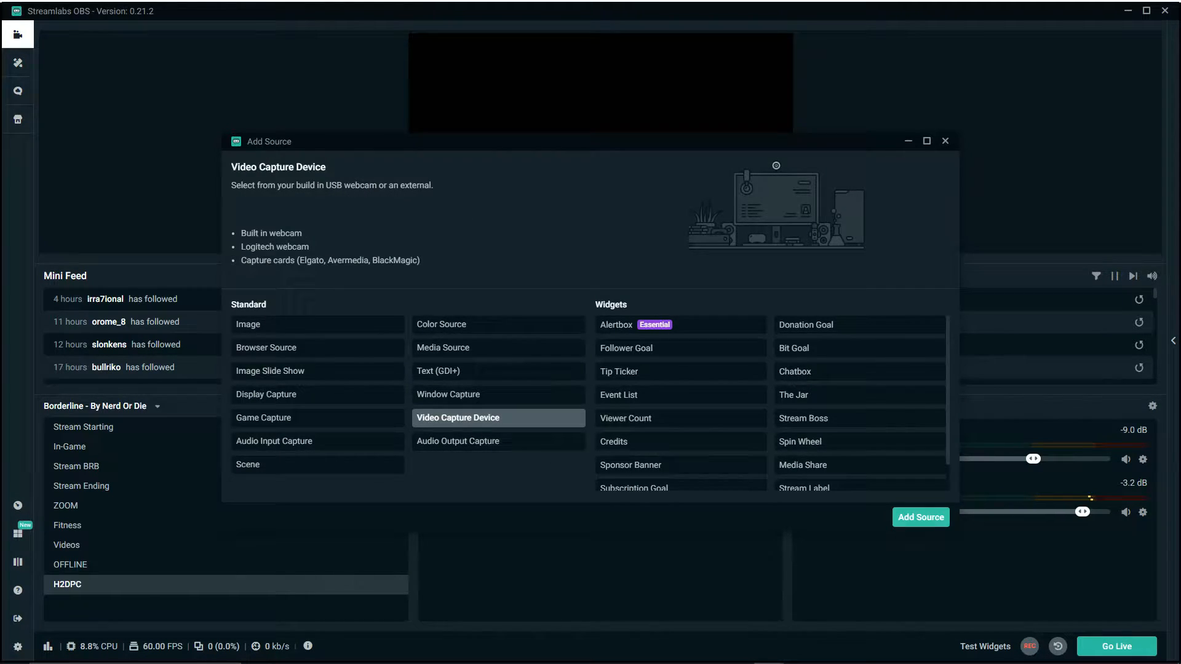
Create the new Video Capture Device source, typing 'th' as its name.
click(920, 517)
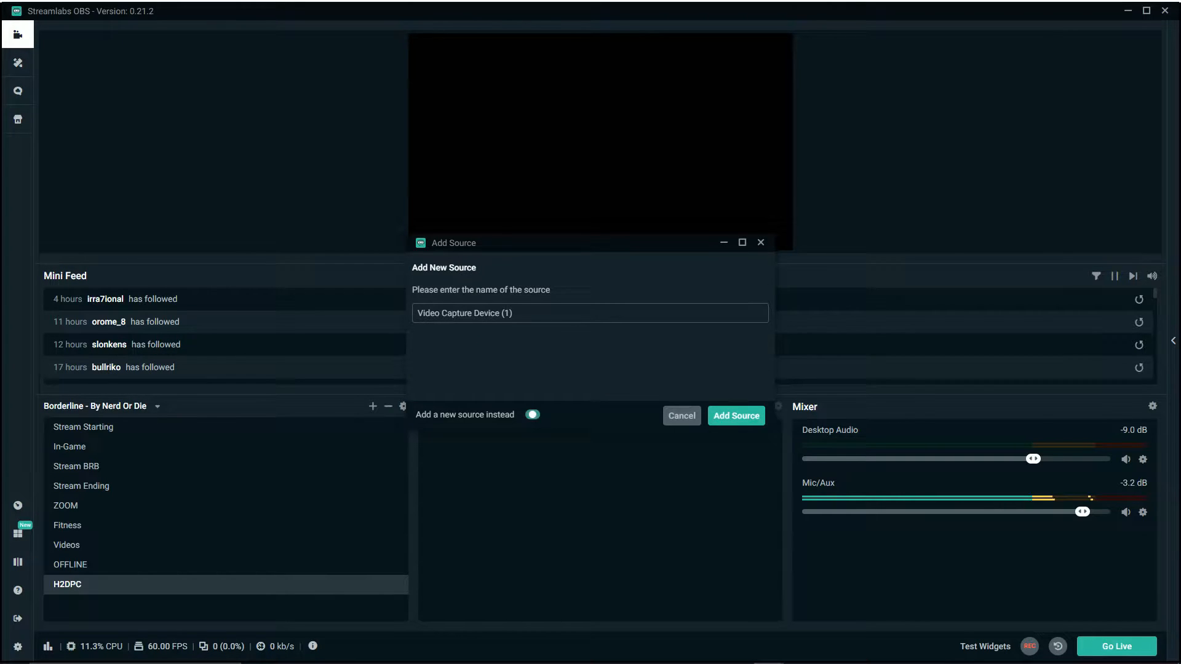
text(the cat 60s)
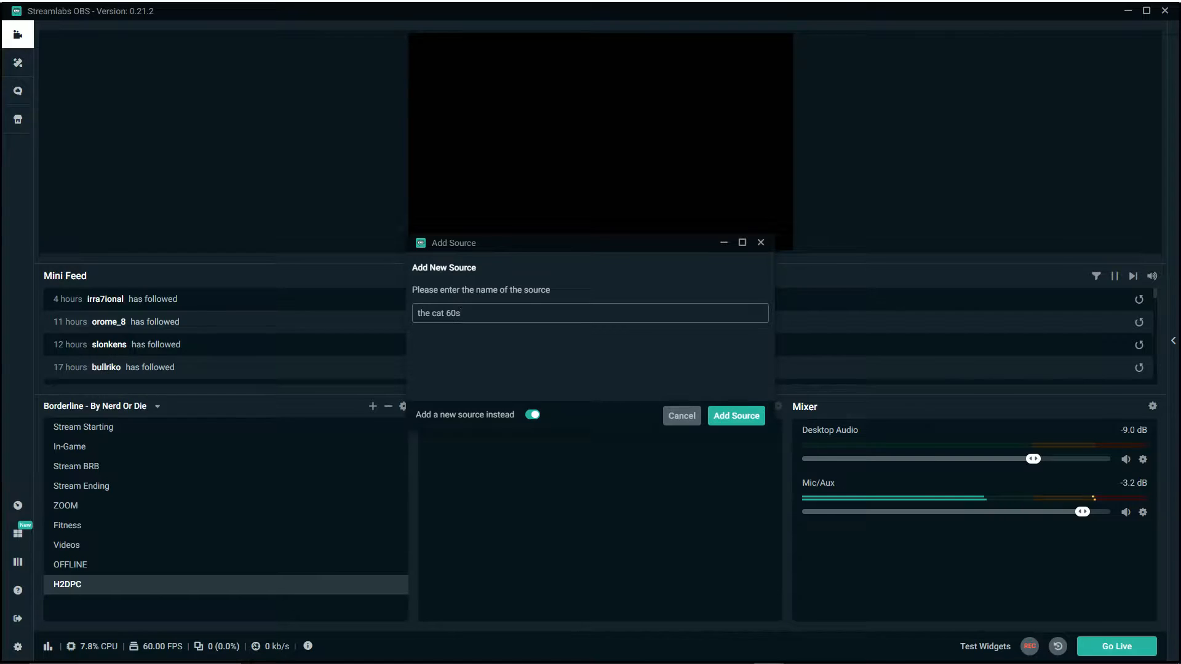
click(736, 416)
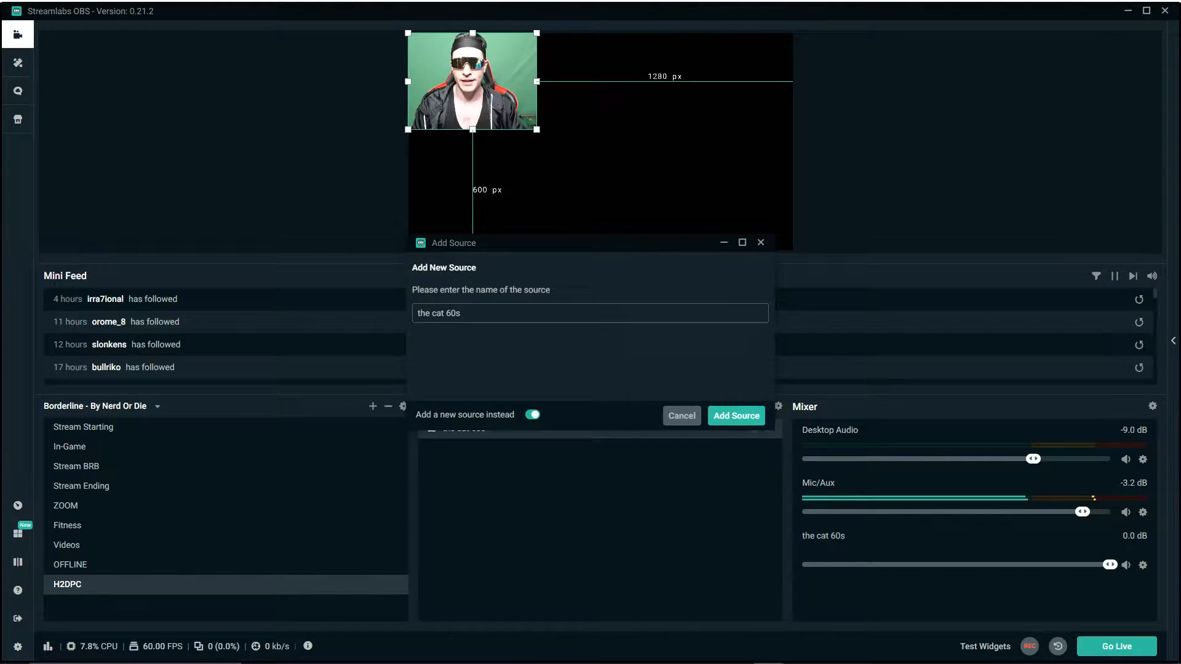
click(736, 416)
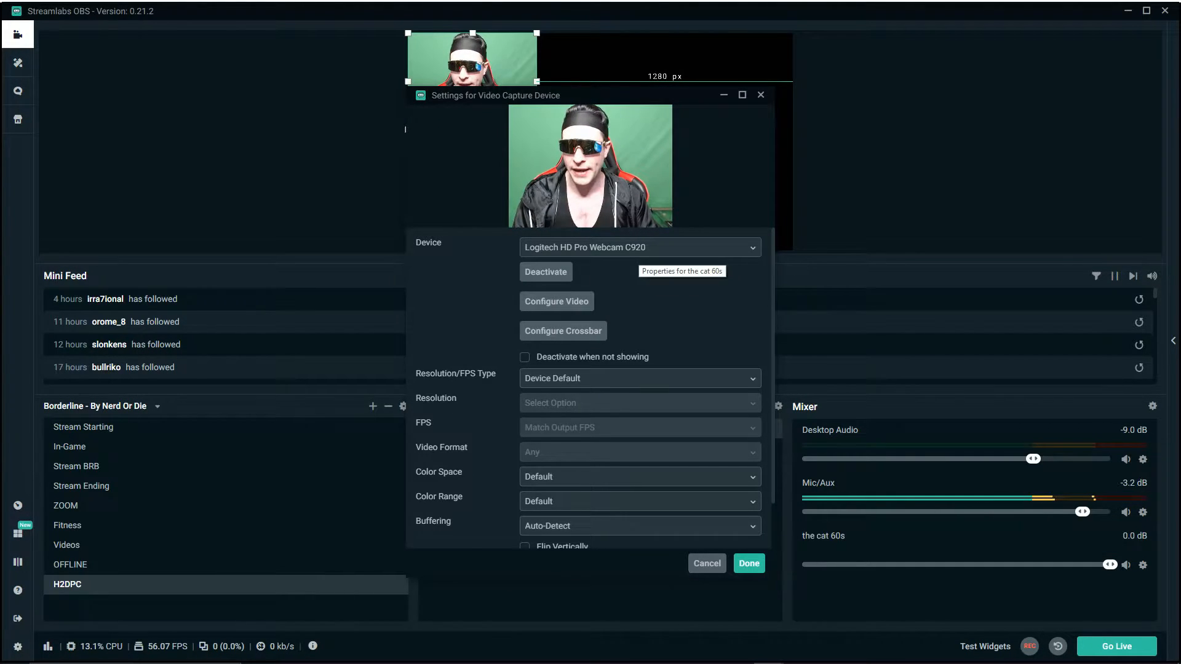
Capture from Elgato Game Capture HD with custom resolution/FPS at 60 FPS.
click(639, 247)
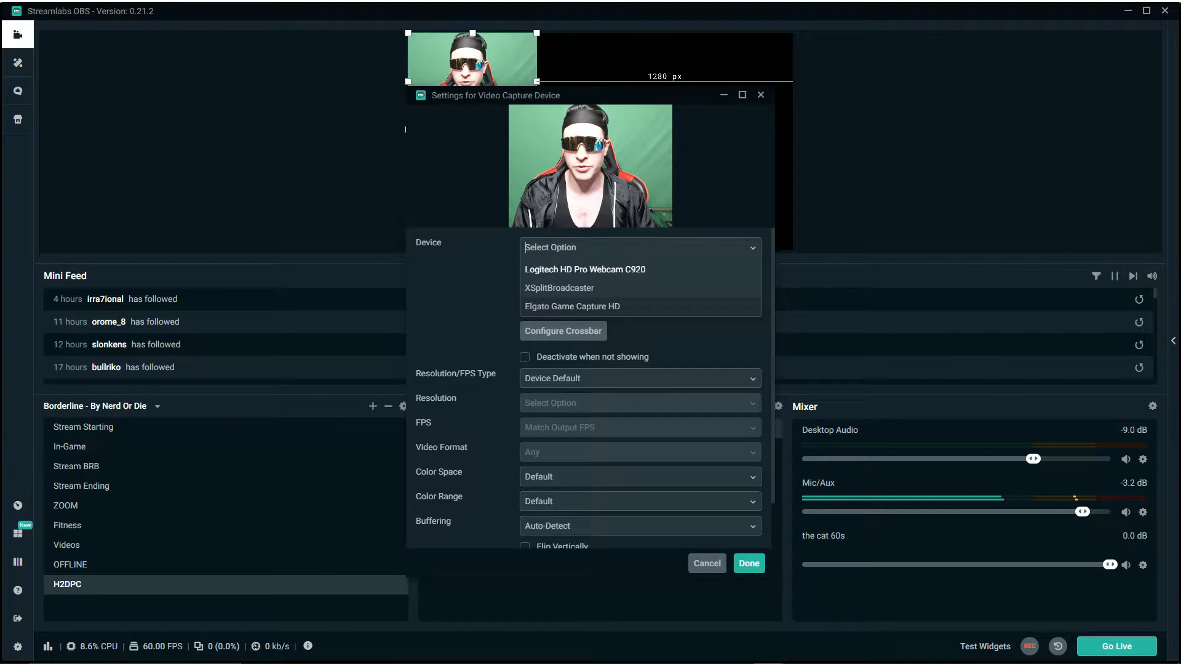
click(572, 306)
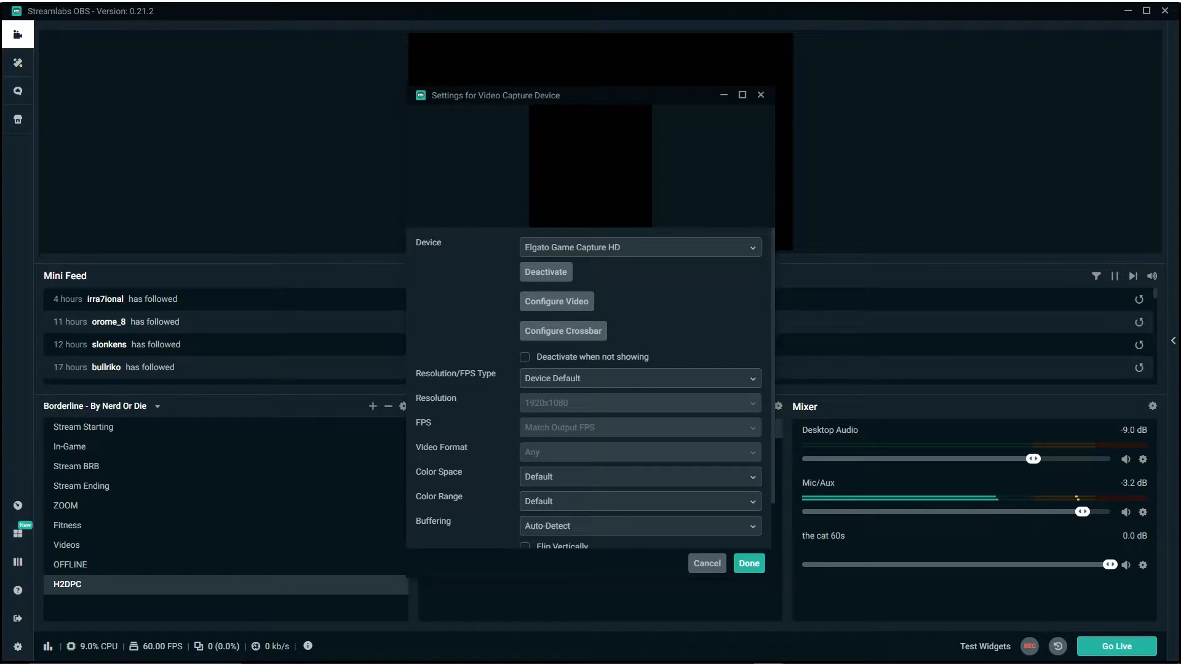
click(640, 379)
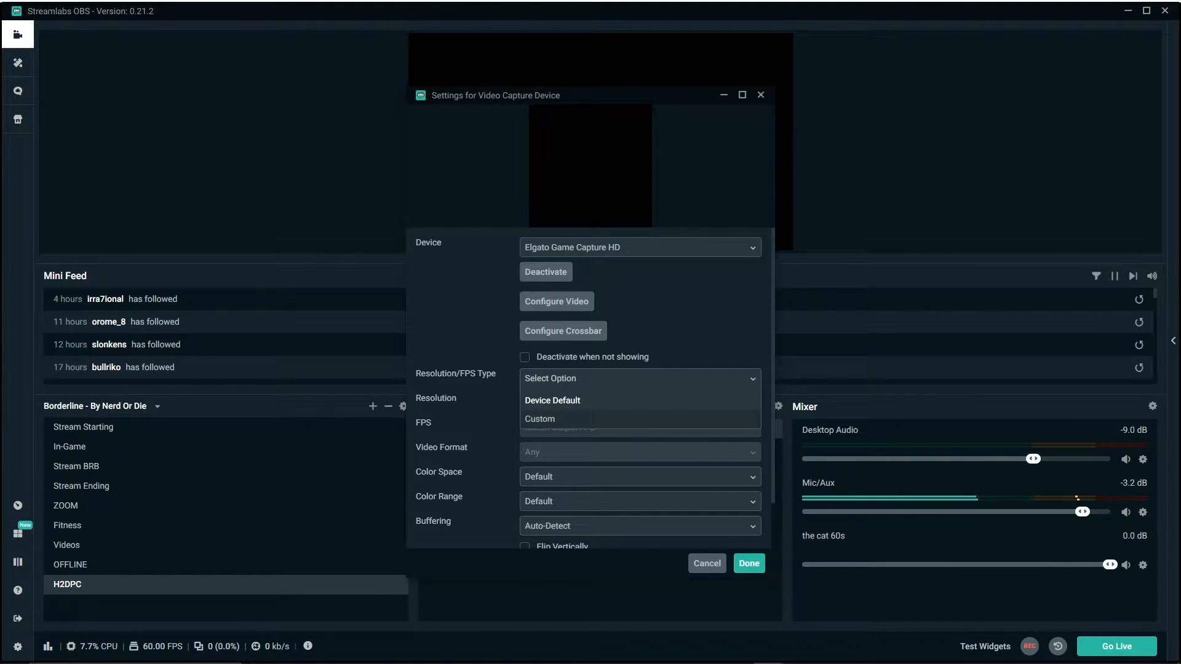
click(540, 419)
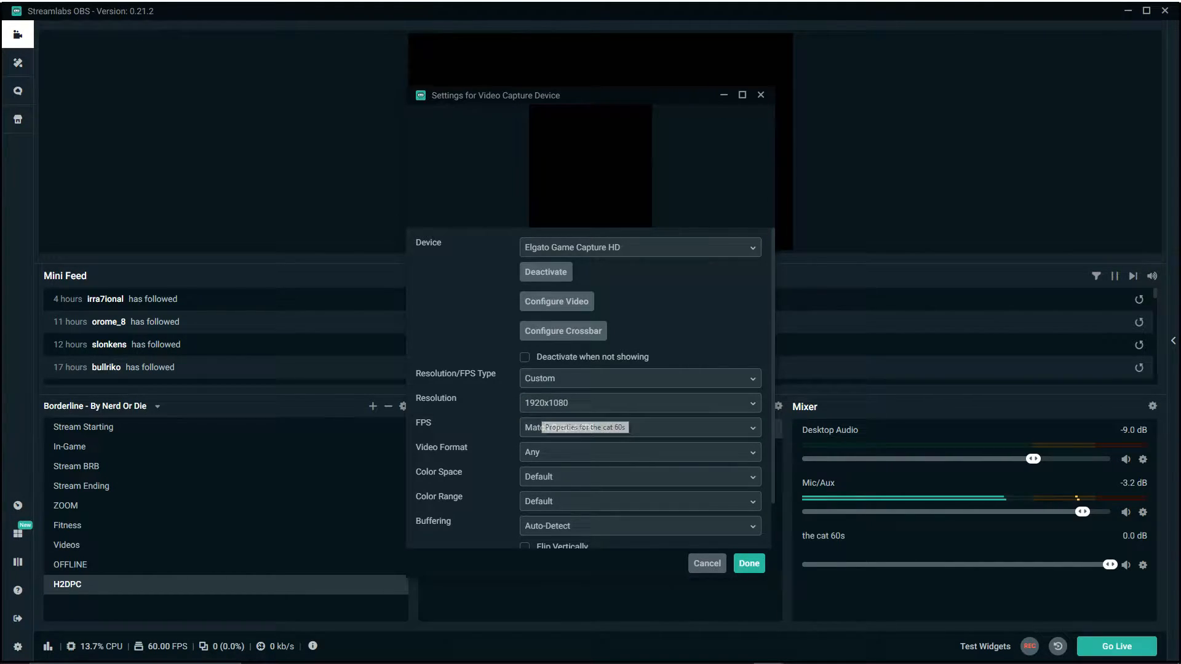
click(640, 428)
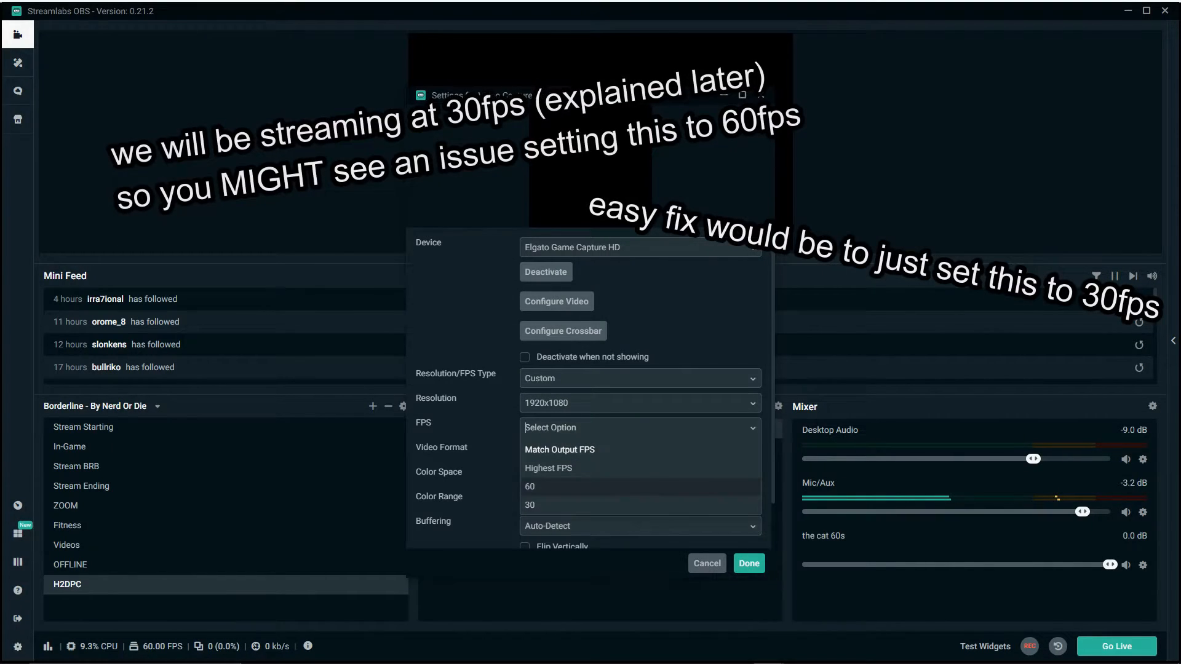
click(530, 486)
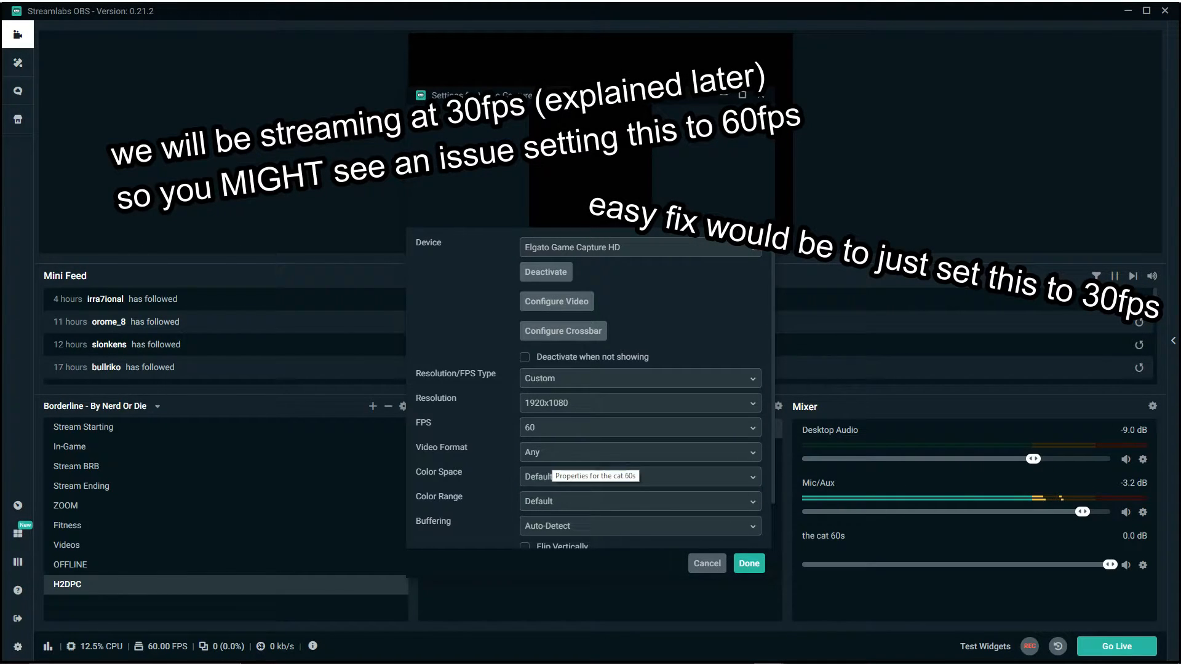
Disable buffering, set audio output to WaveOut, and confirm the capture settings.
scroll(down, 3)
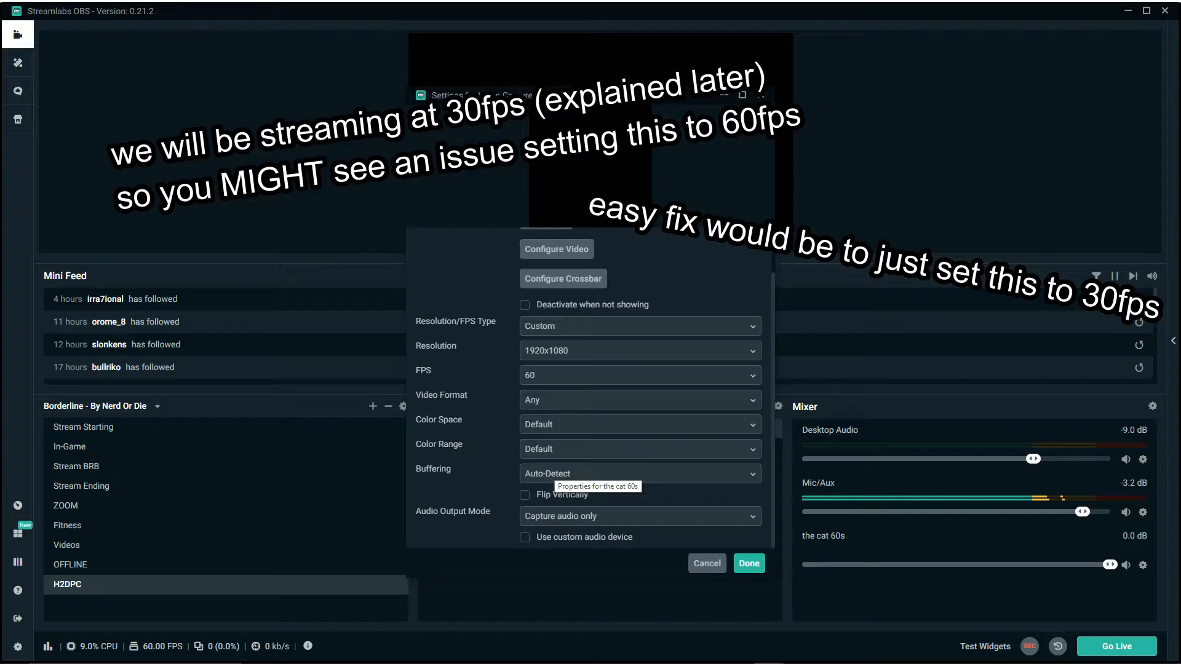
click(639, 474)
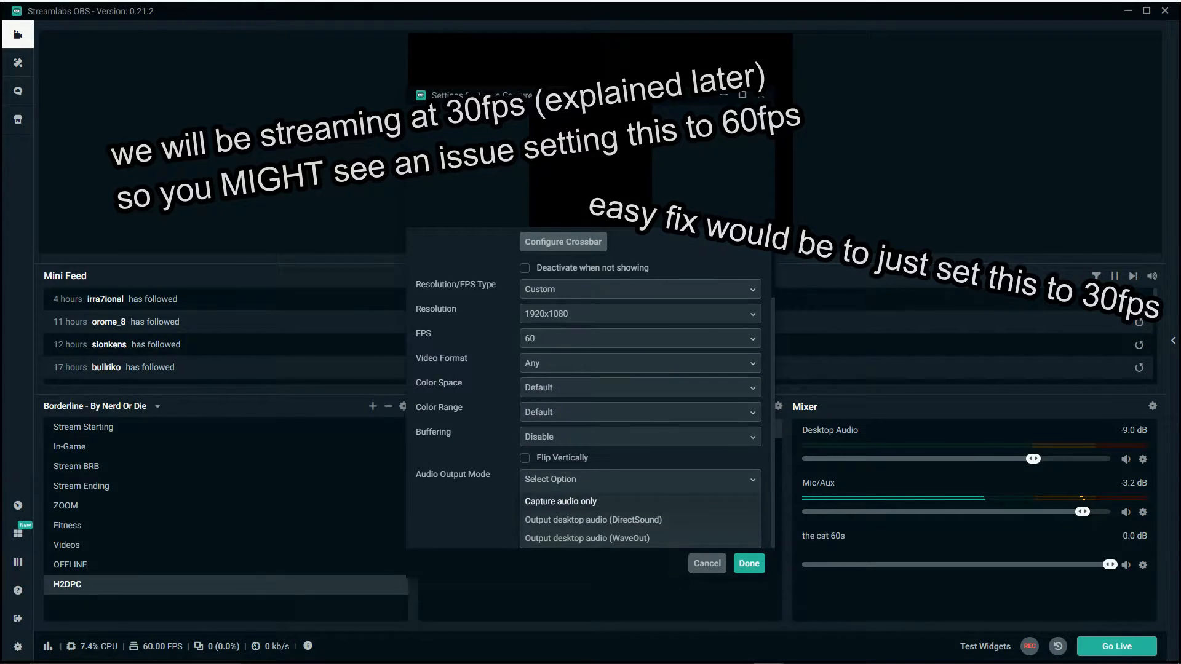
click(587, 538)
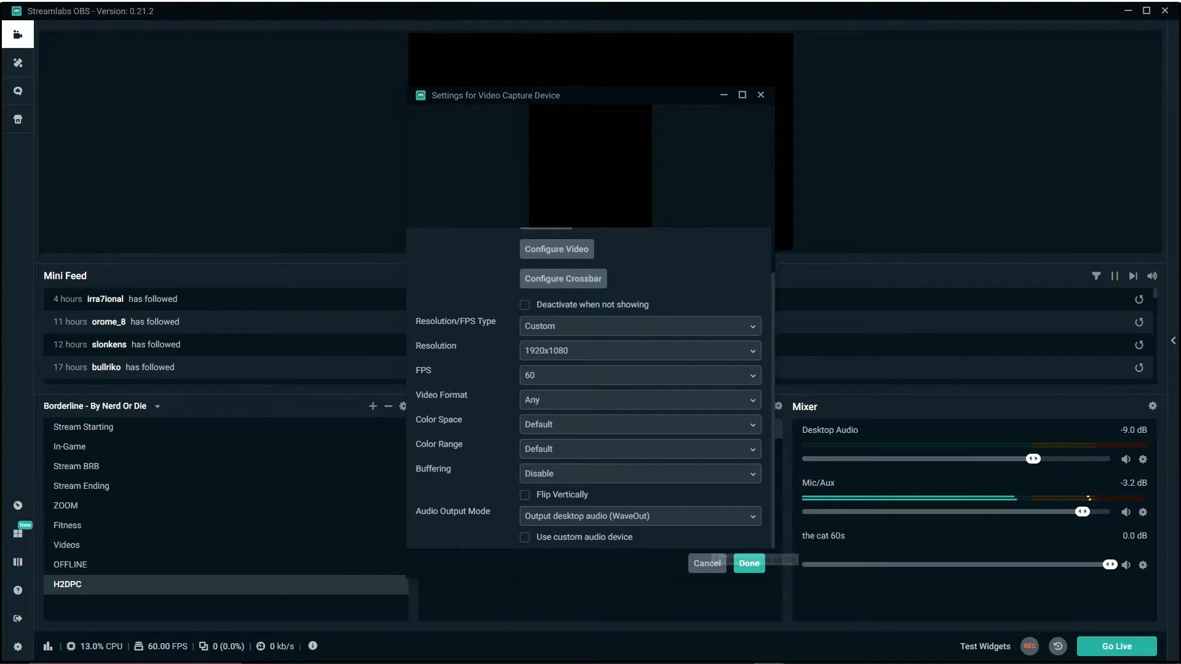
click(747, 564)
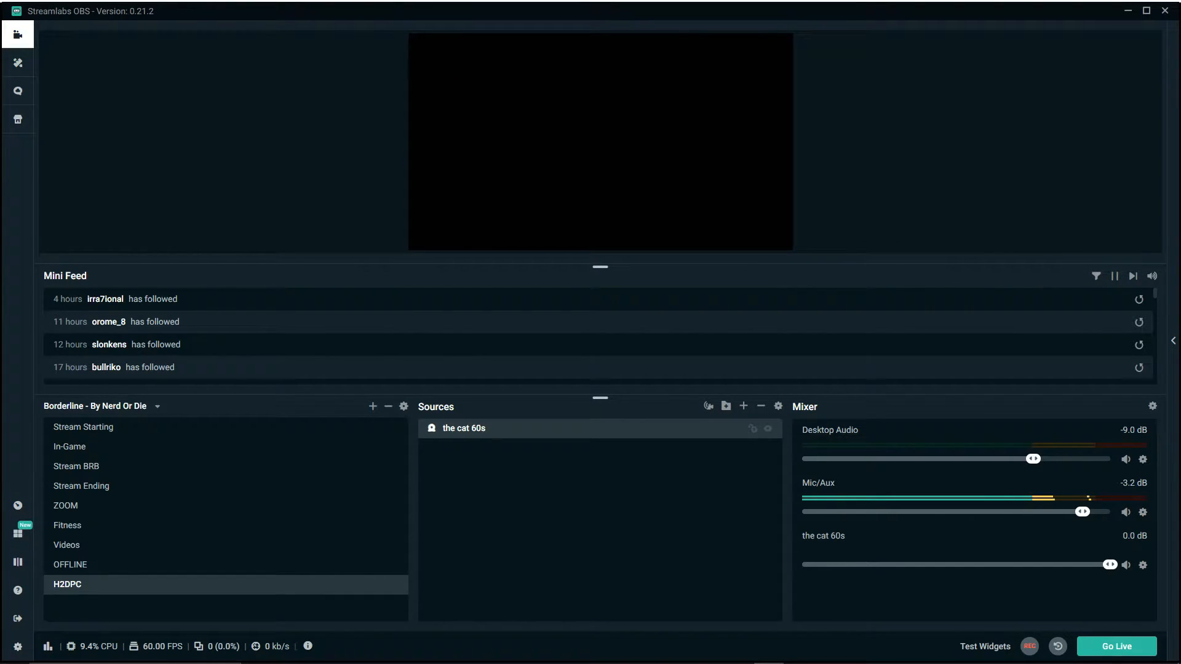
Add a new Video Capture Device source named 'cam' and reposition the webcam in the preview.
click(743, 405)
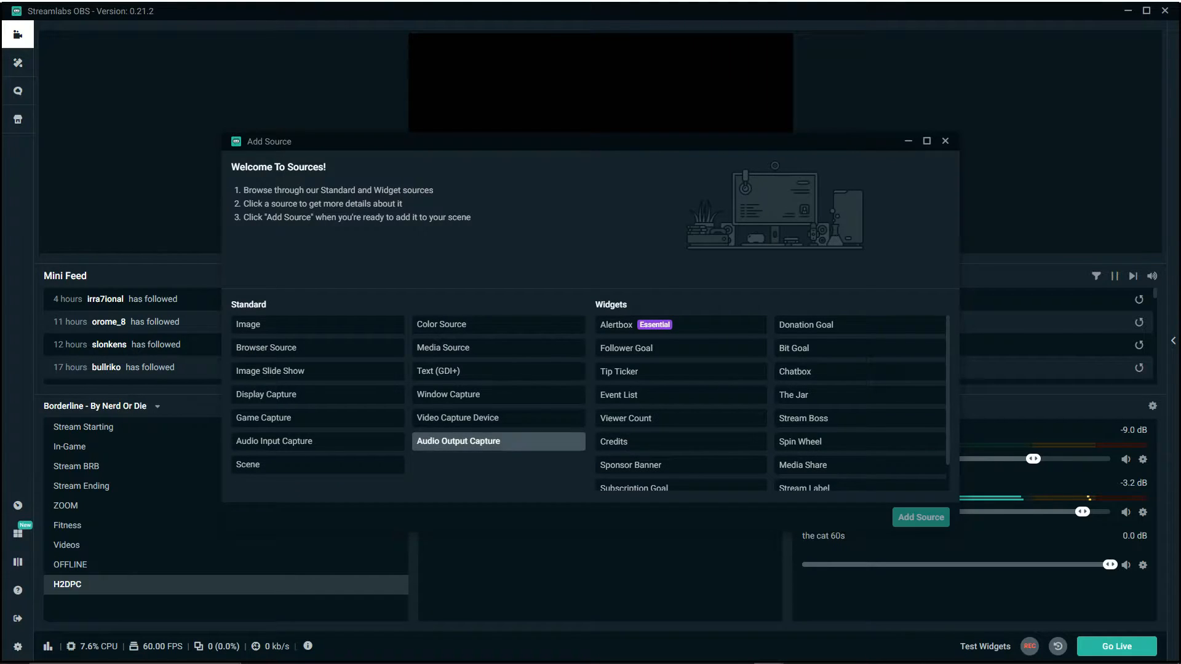
click(457, 418)
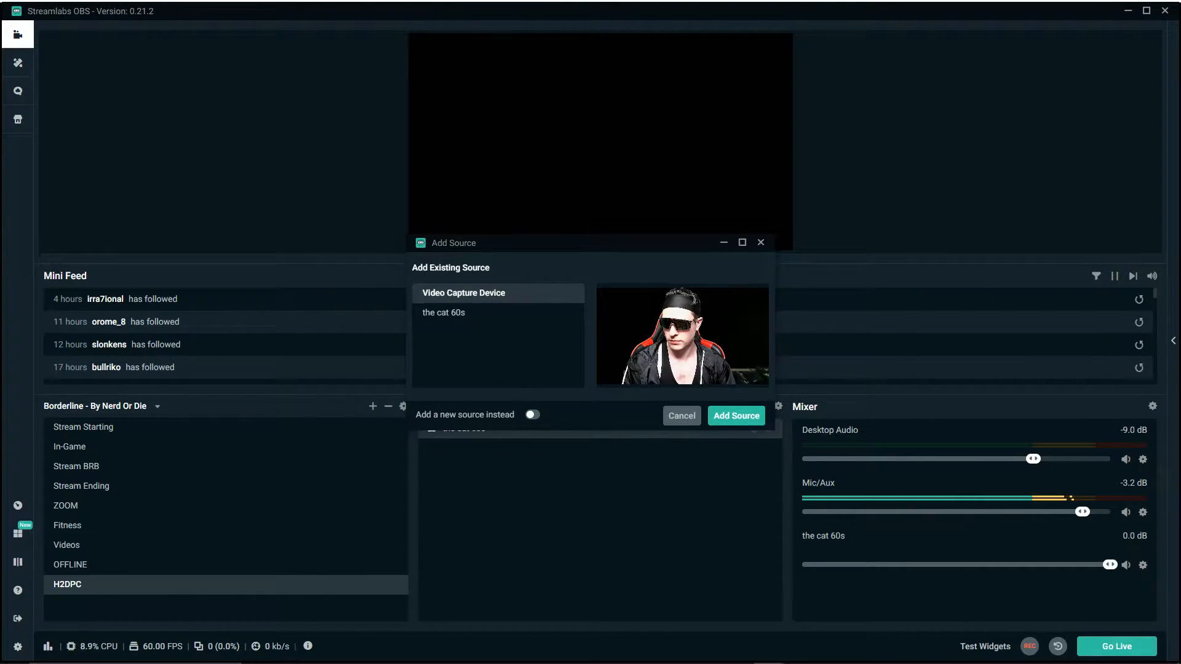
click(532, 414)
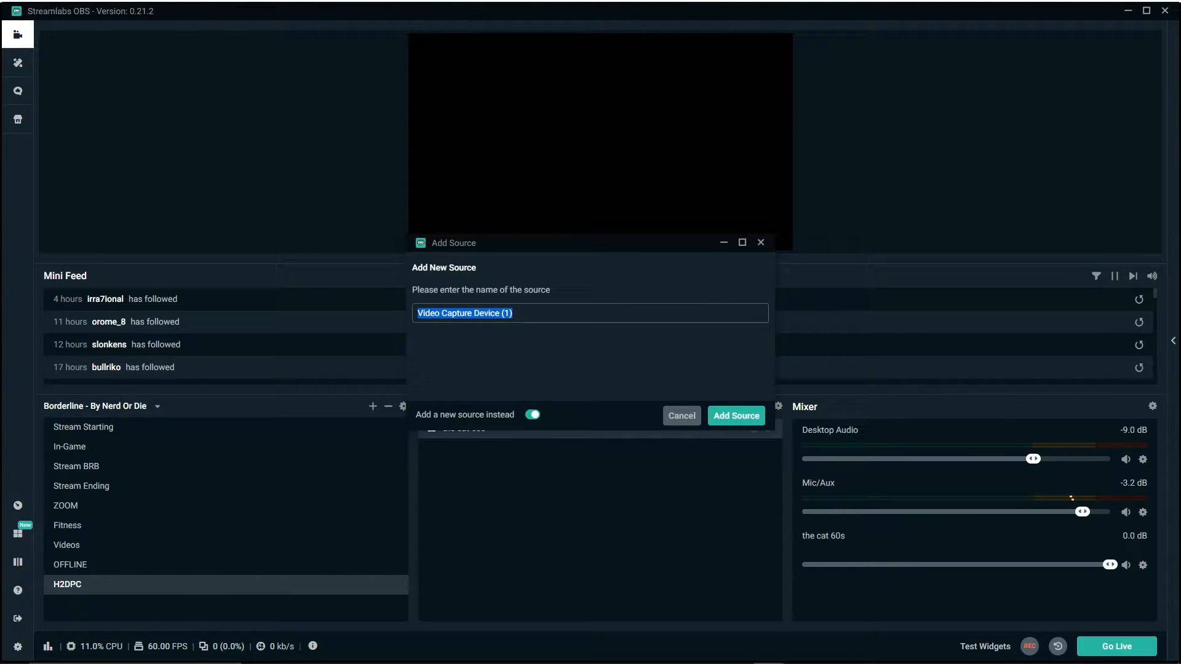
text(cam)
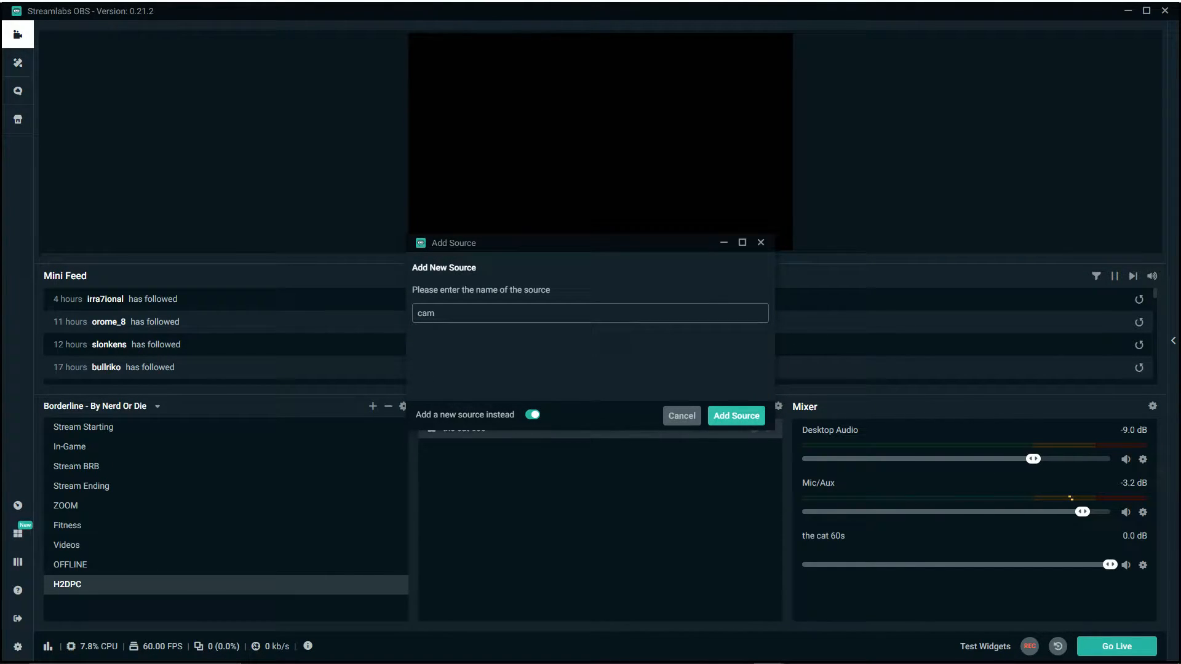
click(736, 416)
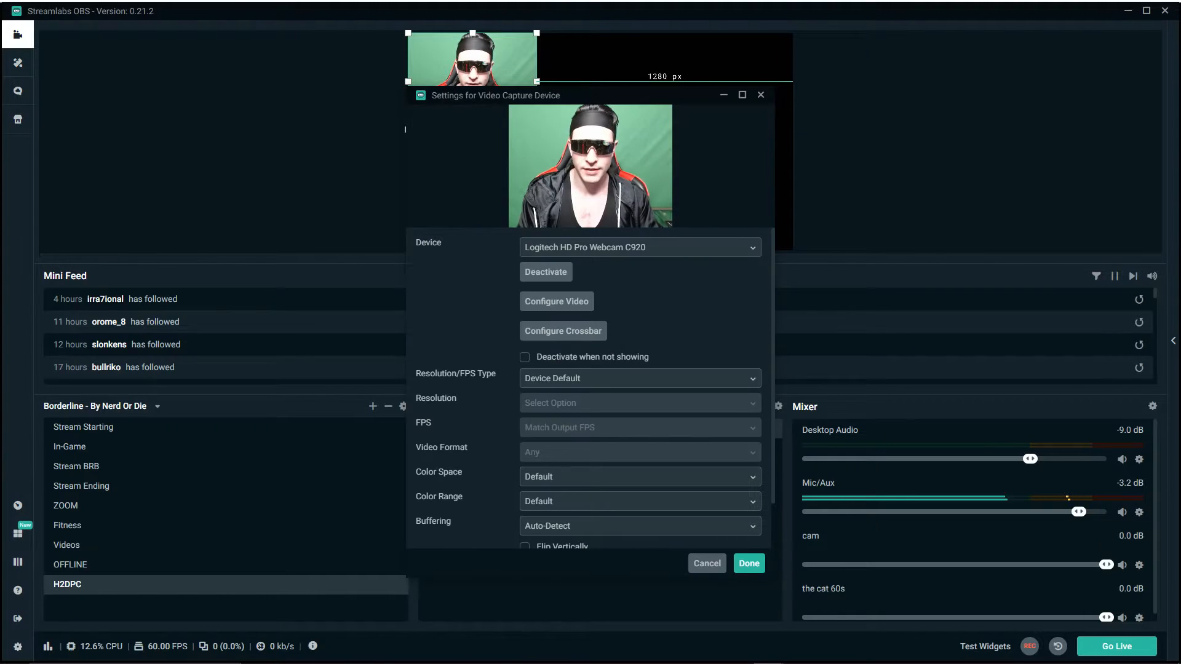
scroll(down, 3)
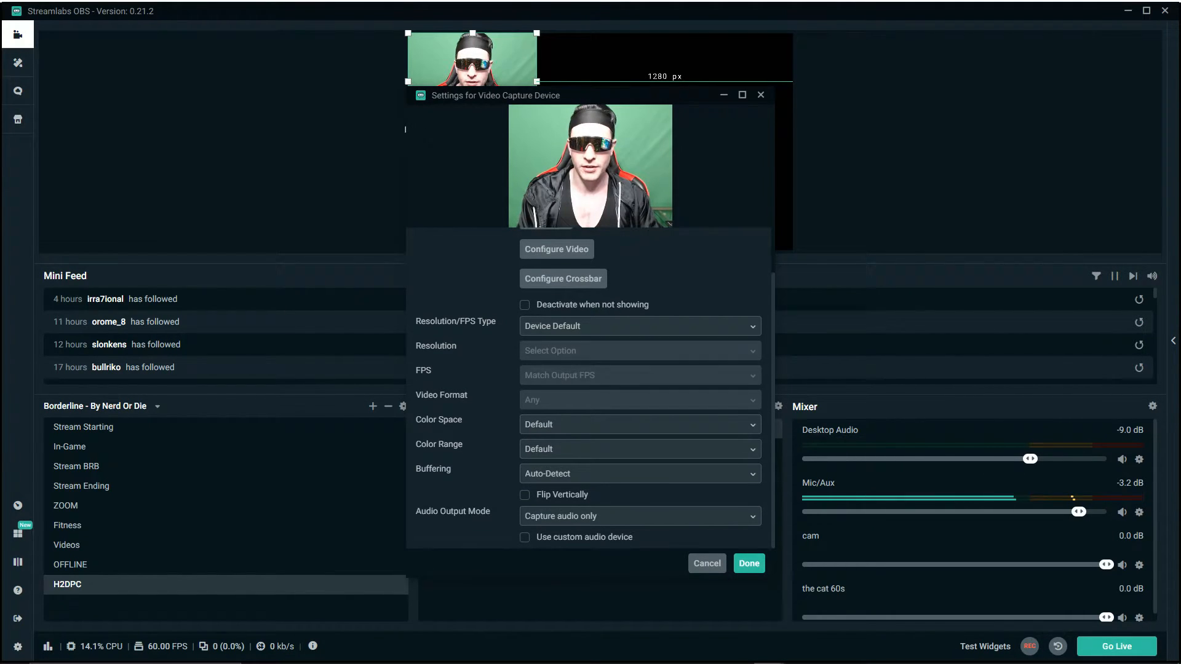
click(748, 563)
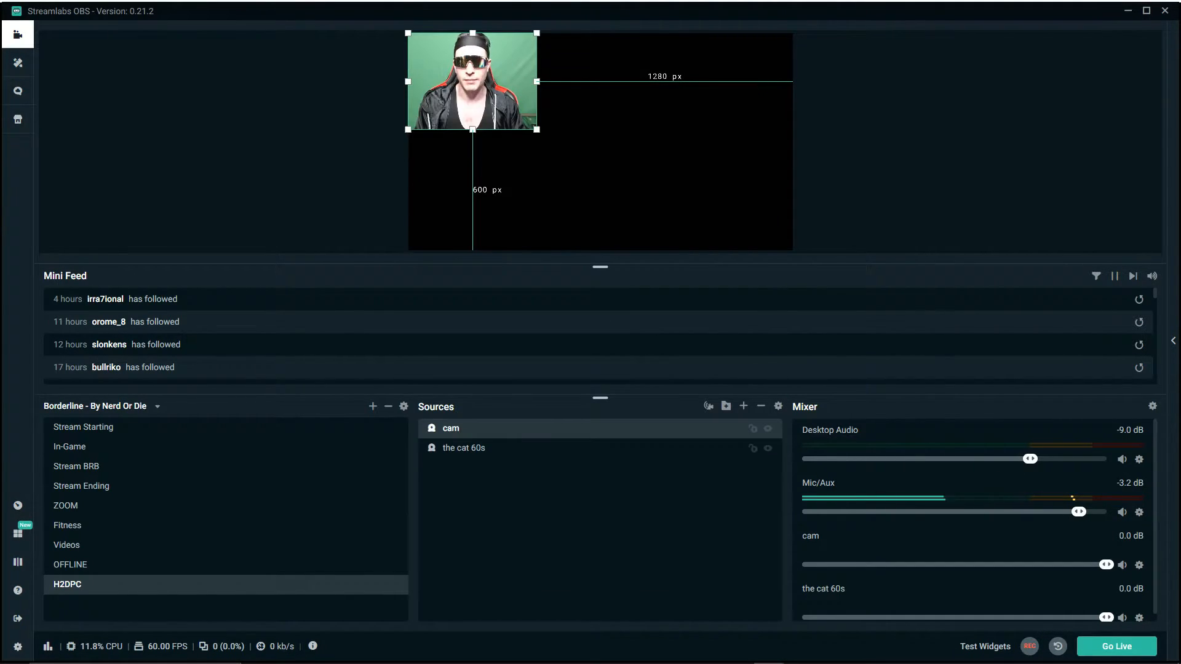
drag(472, 81, 467, 209)
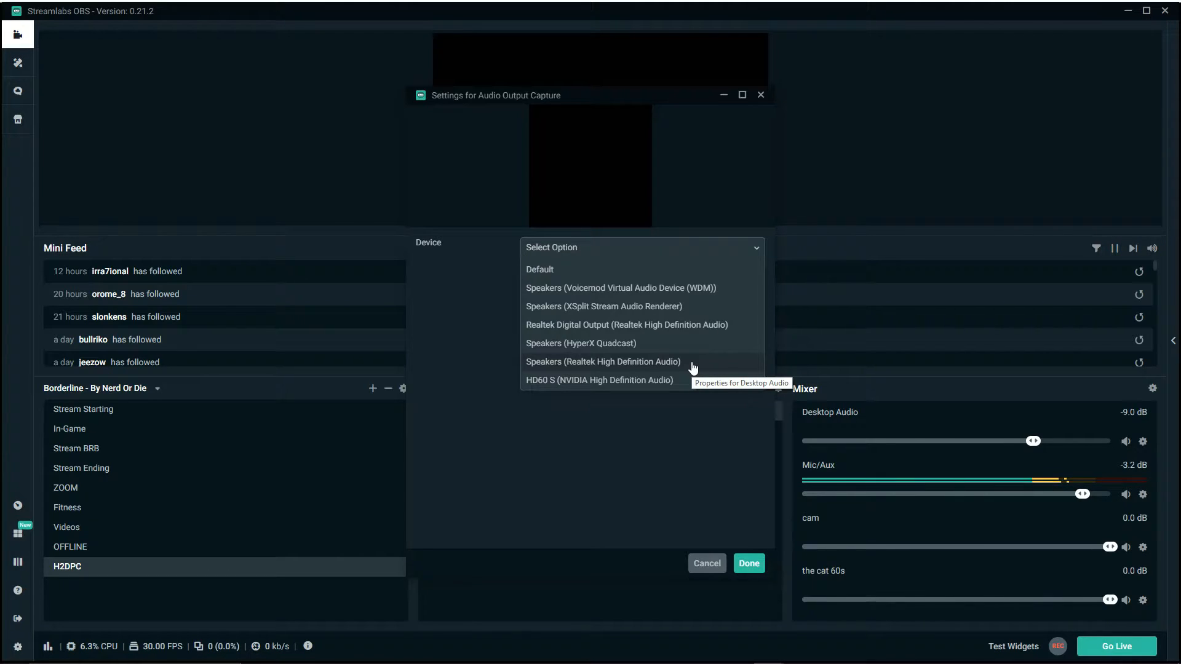
mouse_move(579, 345)
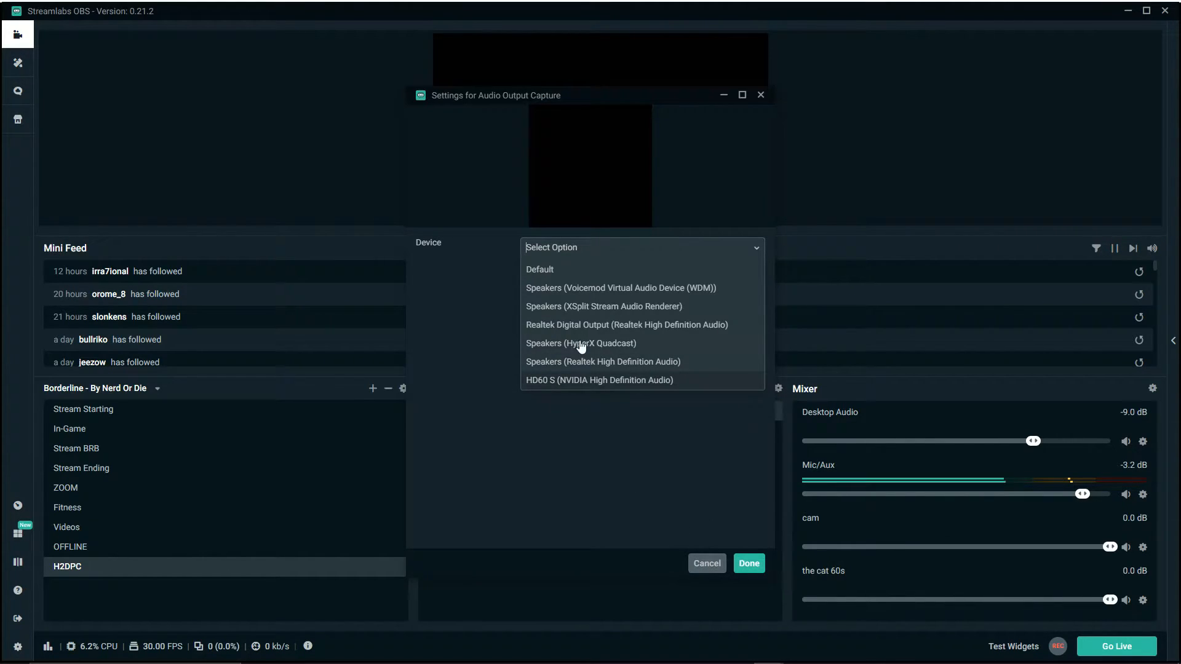
click(707, 564)
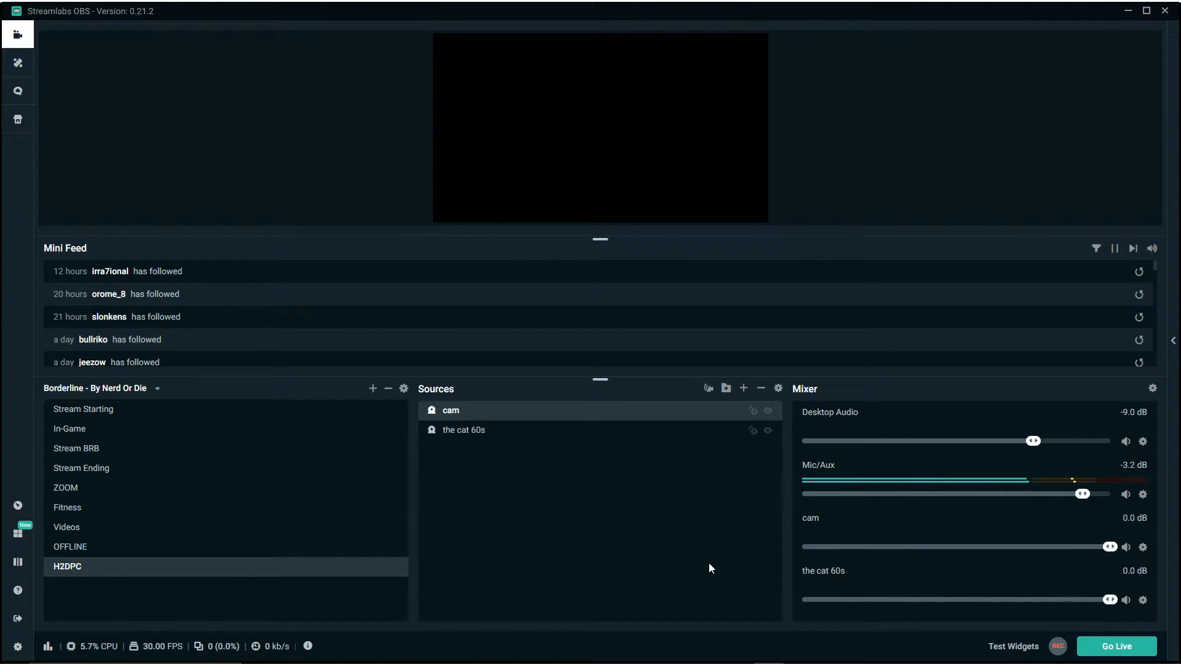
mouse_move(815, 421)
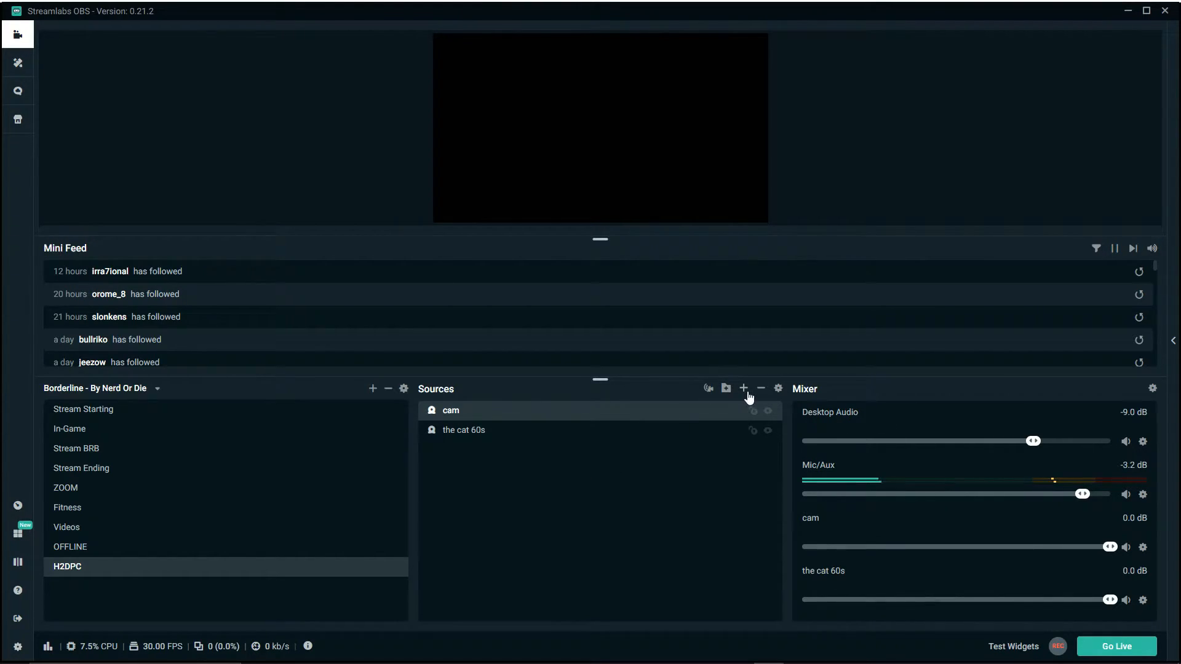
click(743, 388)
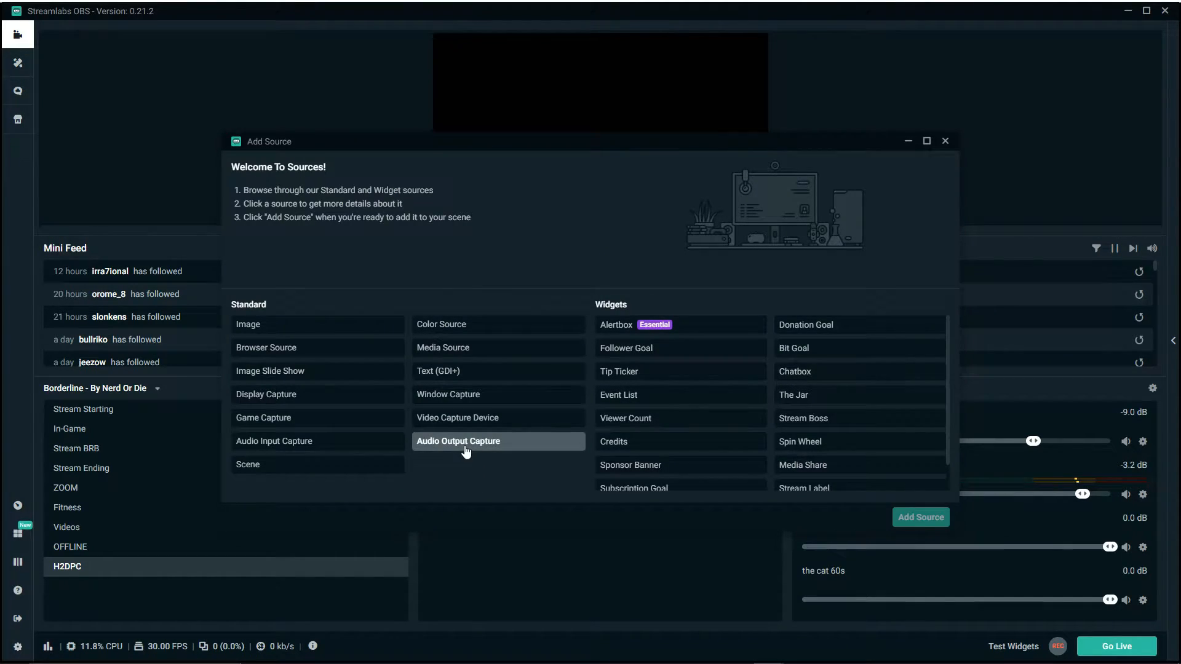
click(921, 517)
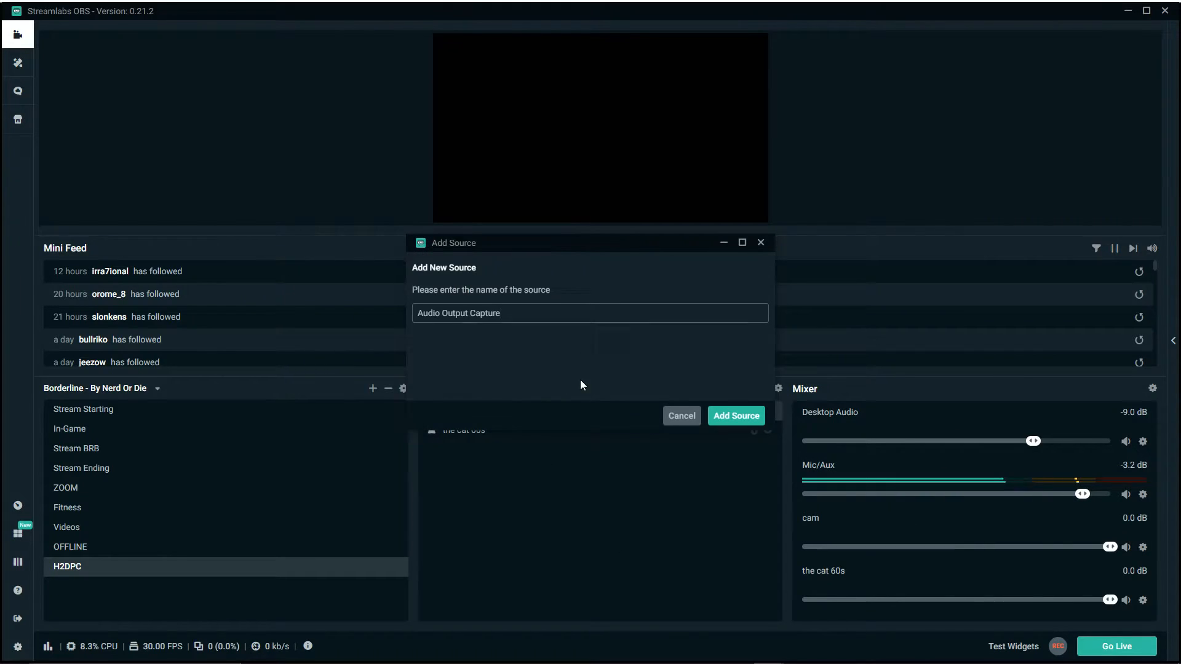
text(d)
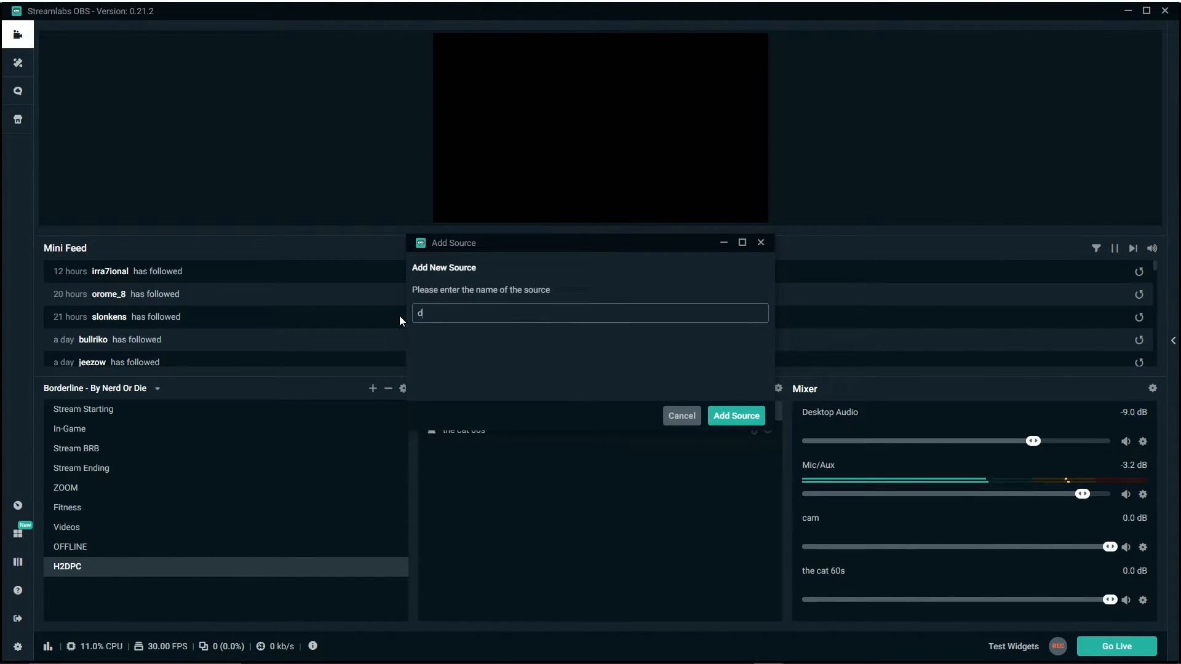
text(esktop audio)
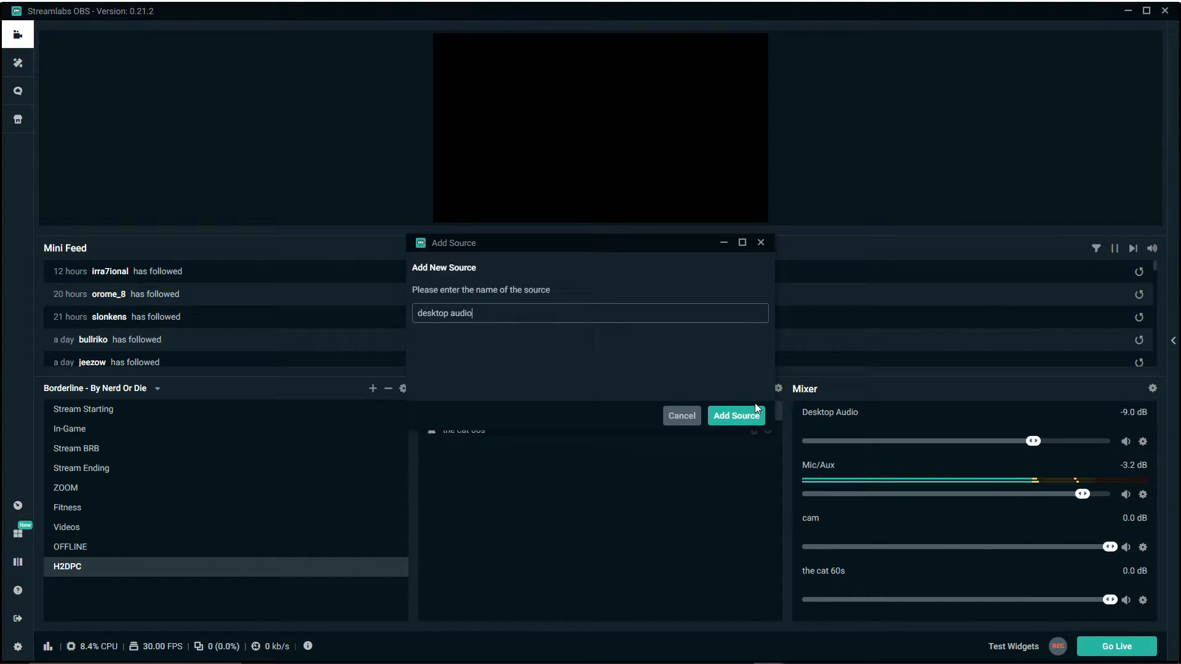
click(736, 416)
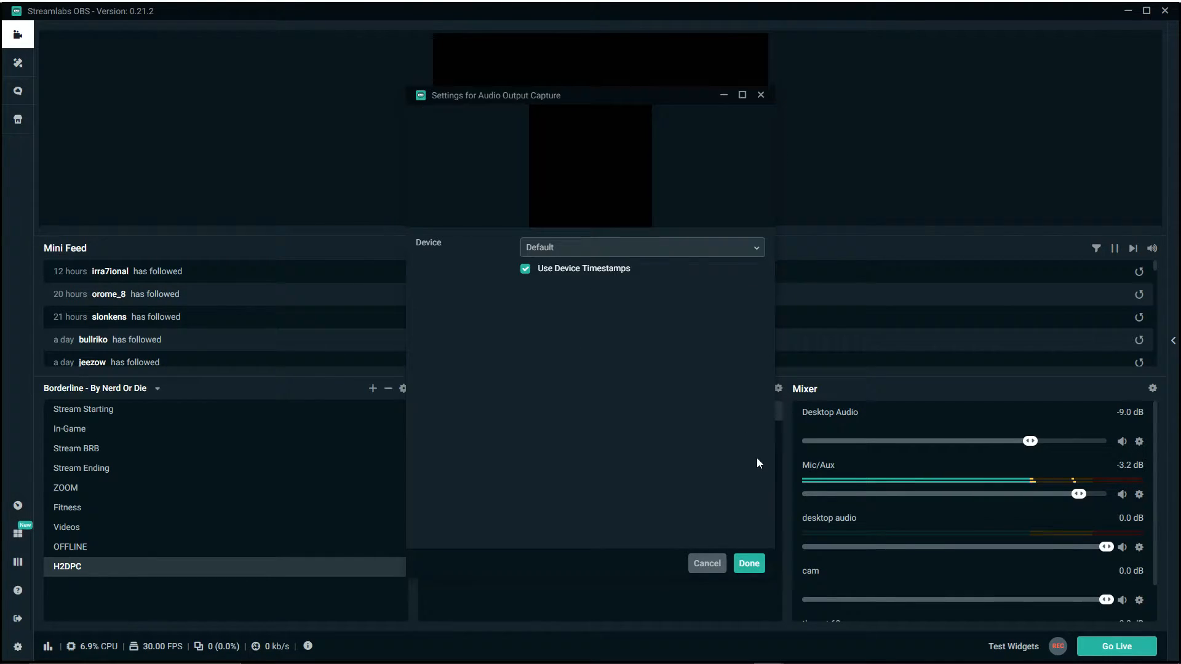
click(641, 248)
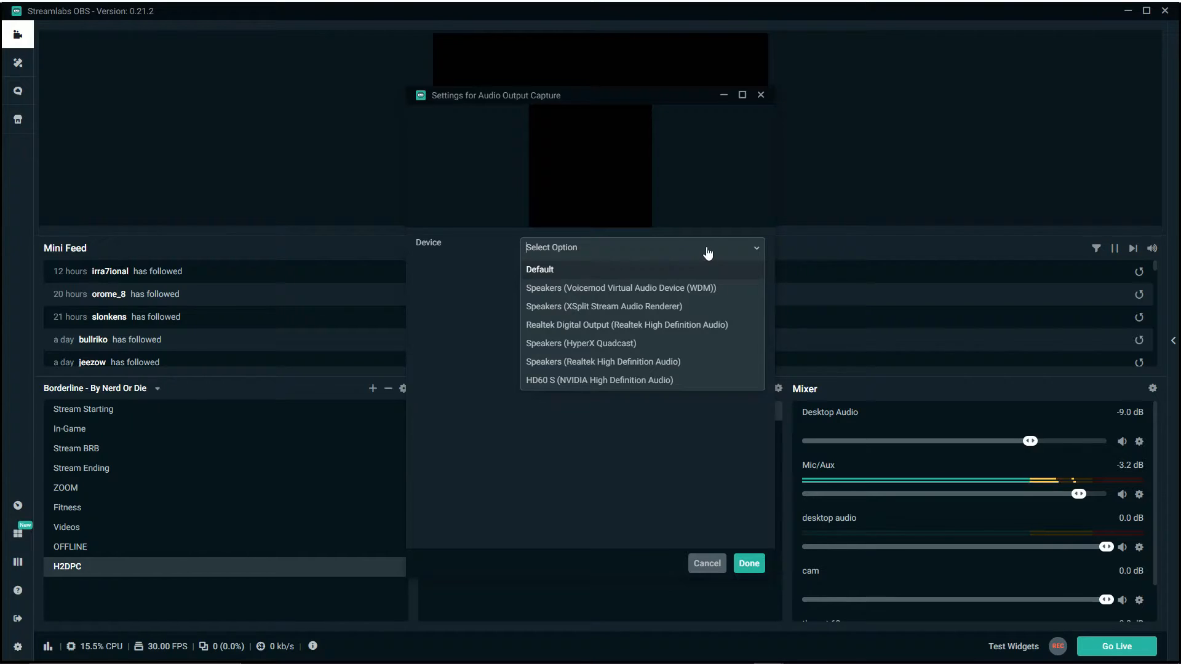
mouse_move(661, 366)
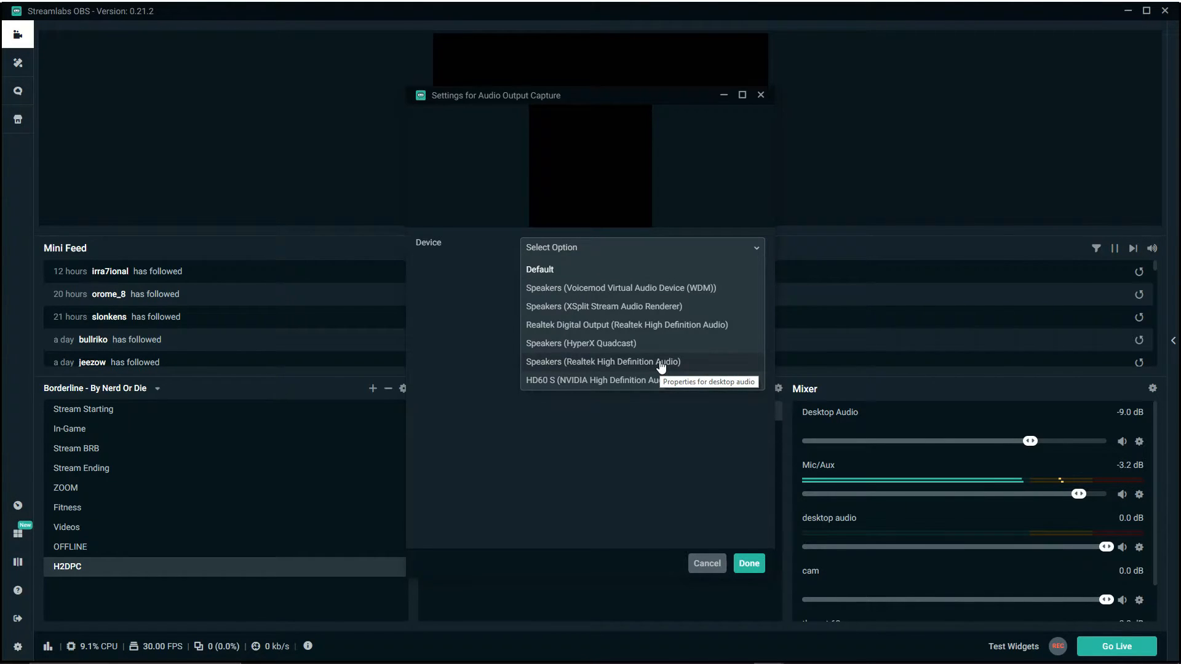
click(749, 563)
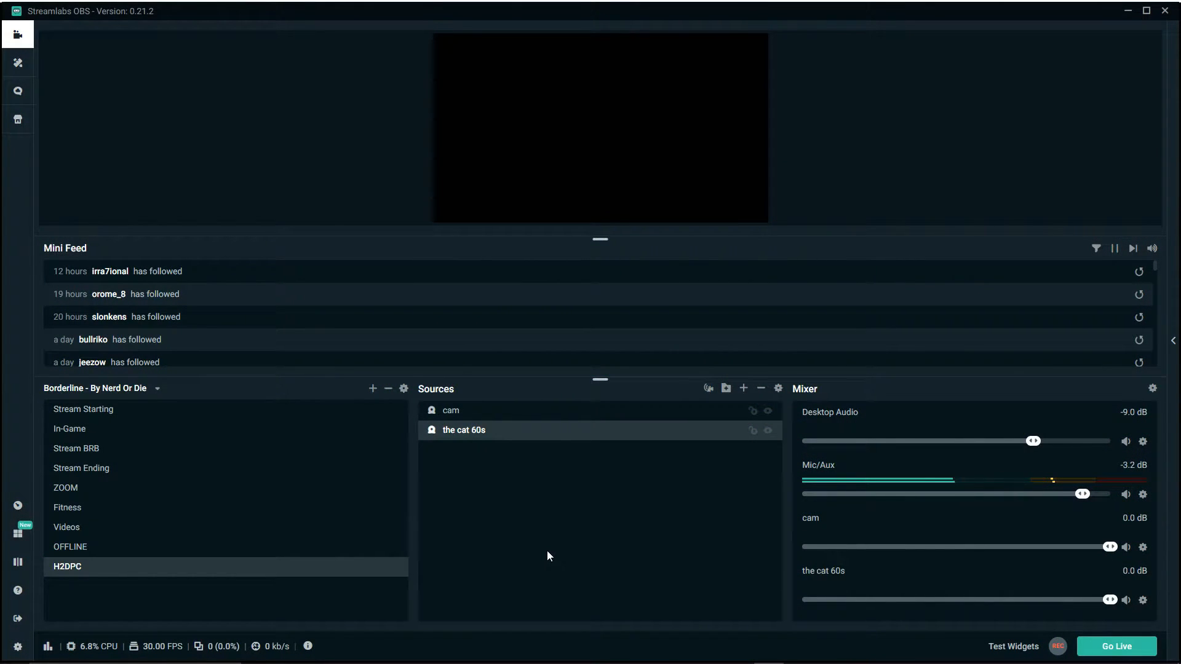
mouse_move(602, 536)
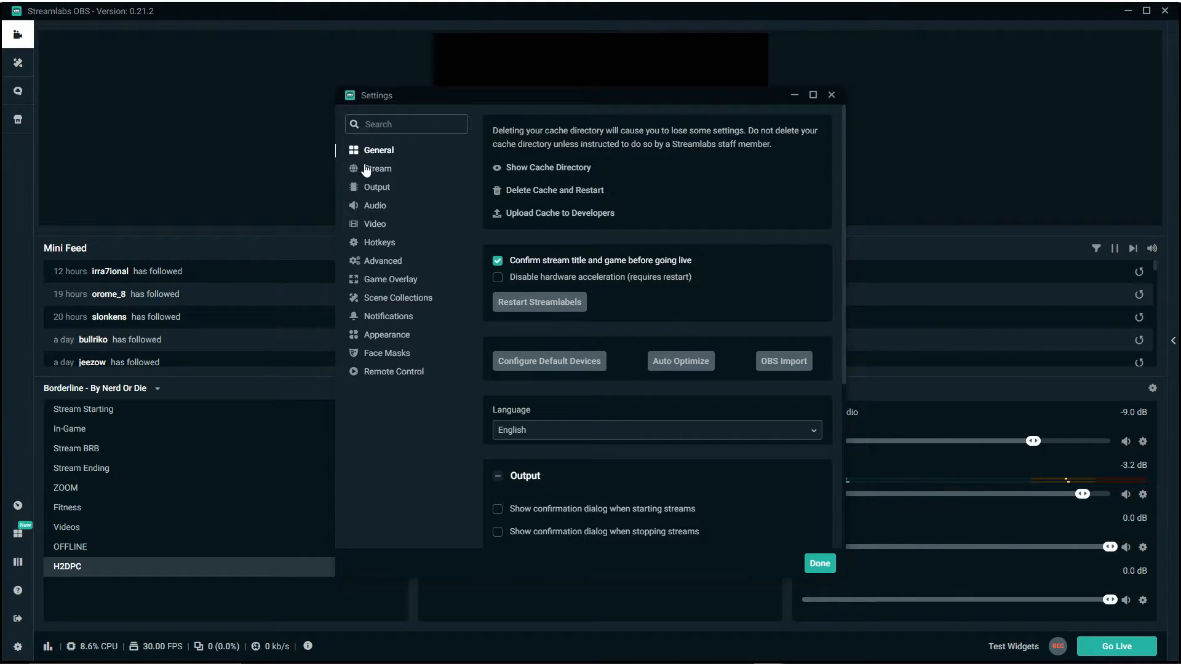
Switch the streaming encoder to Hardware (NVENC) on the Output settings page.
click(377, 187)
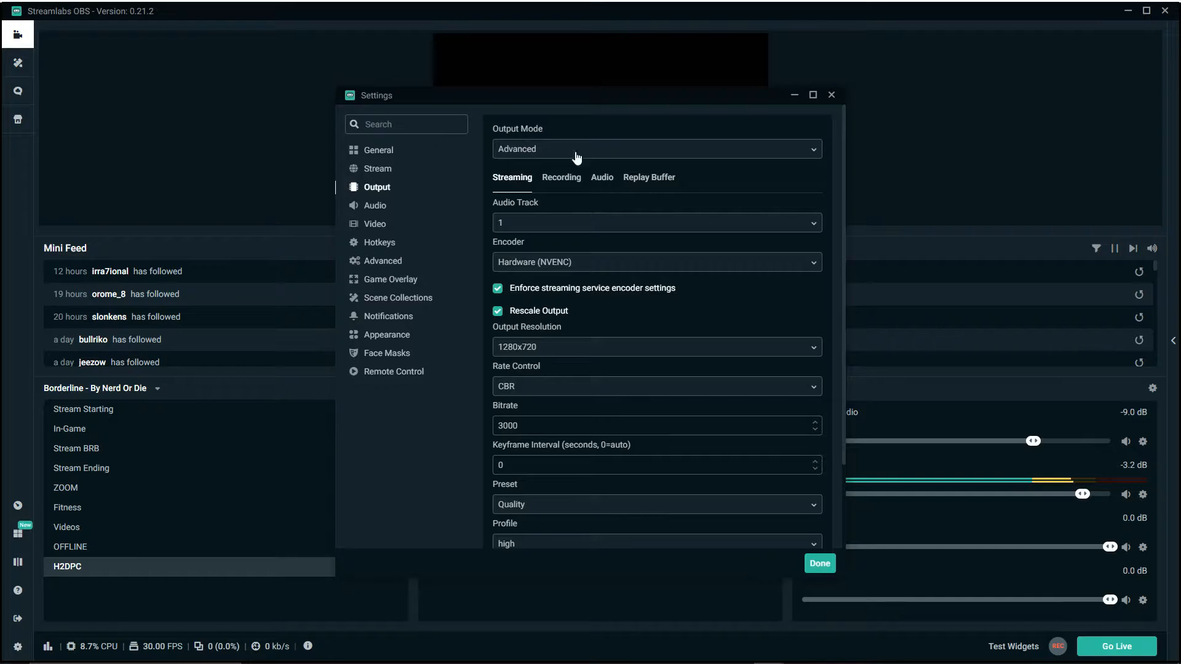
mouse_move(589, 266)
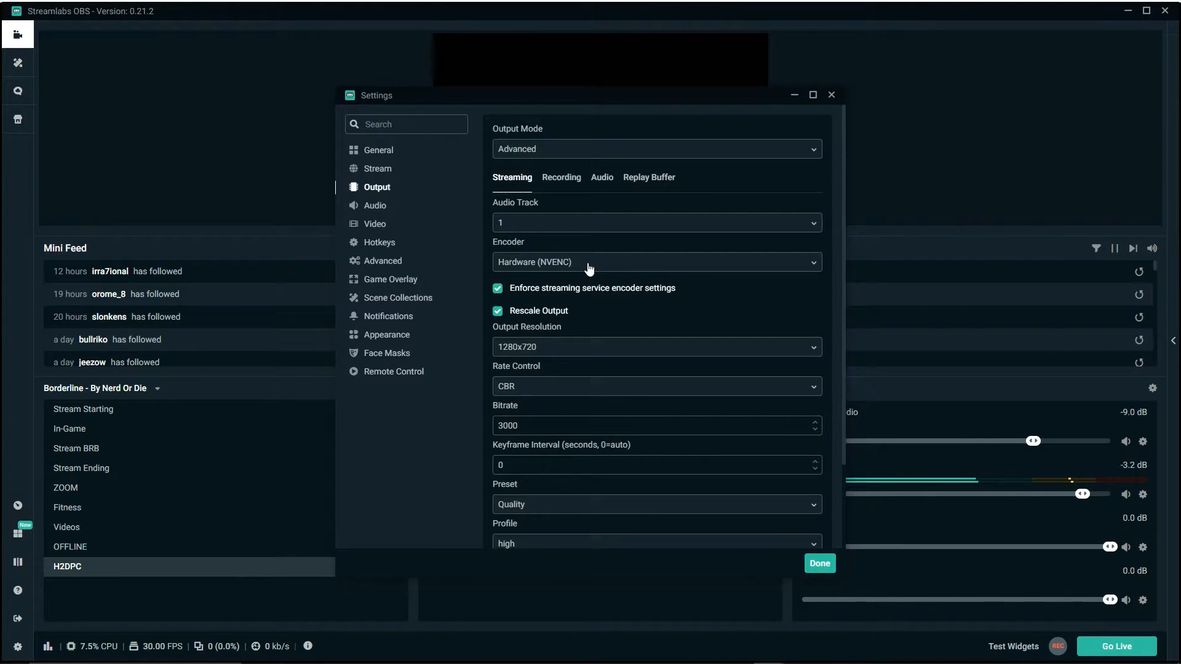
click(657, 262)
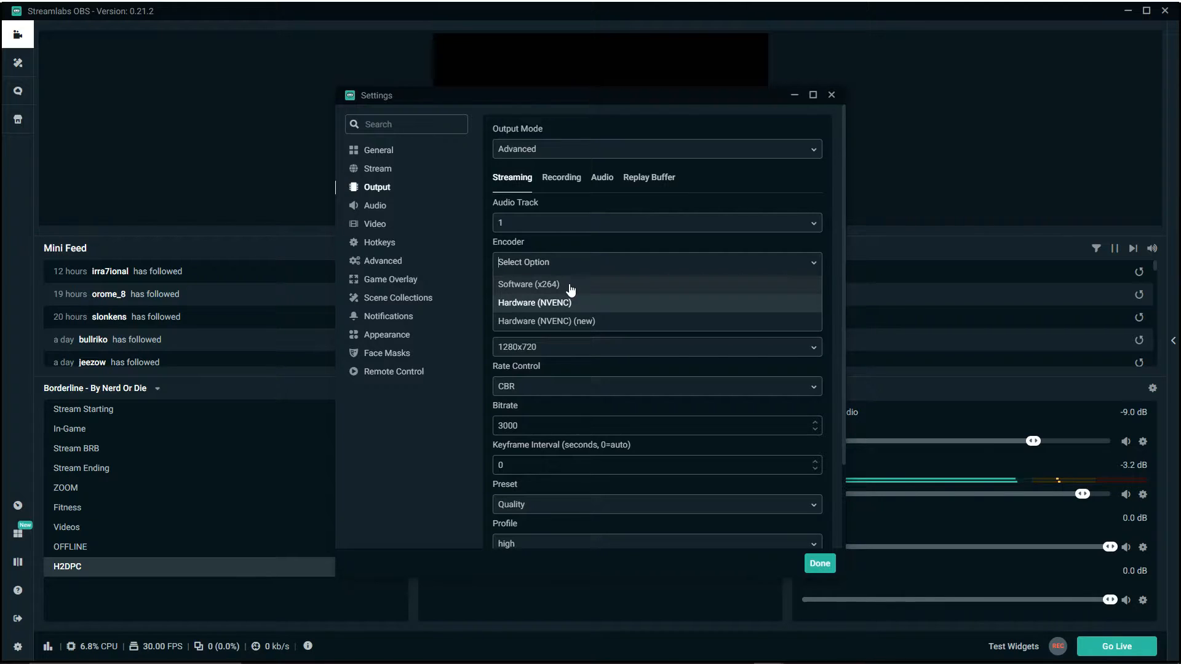
mouse_move(566, 303)
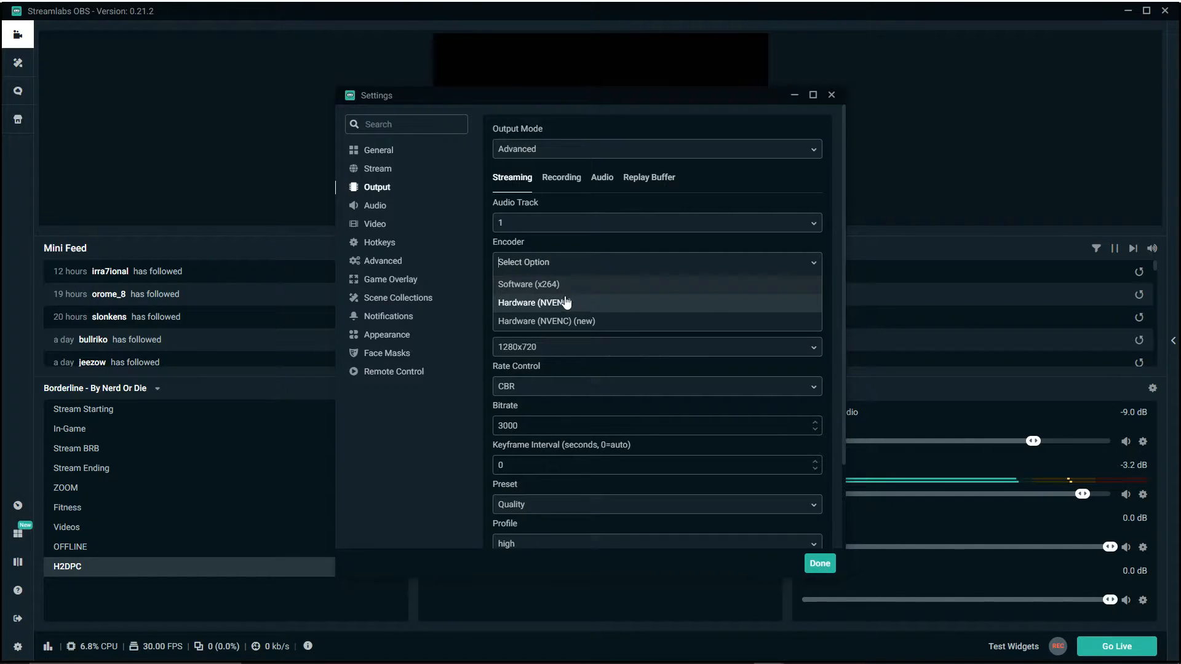
click(532, 303)
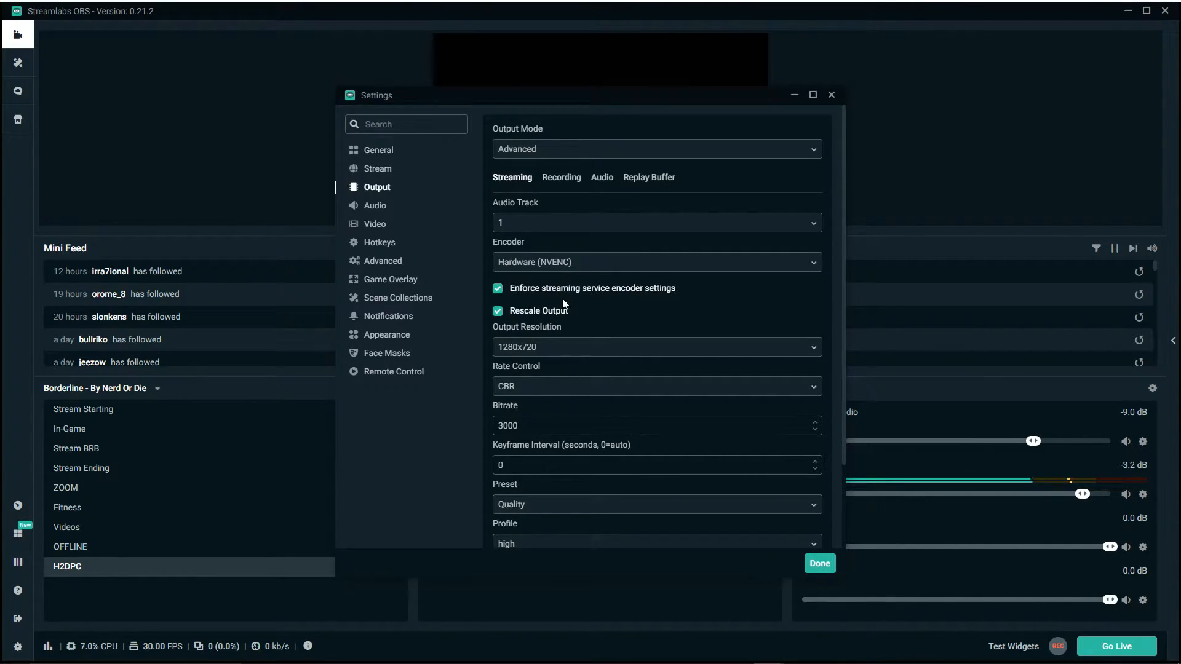
click(498, 311)
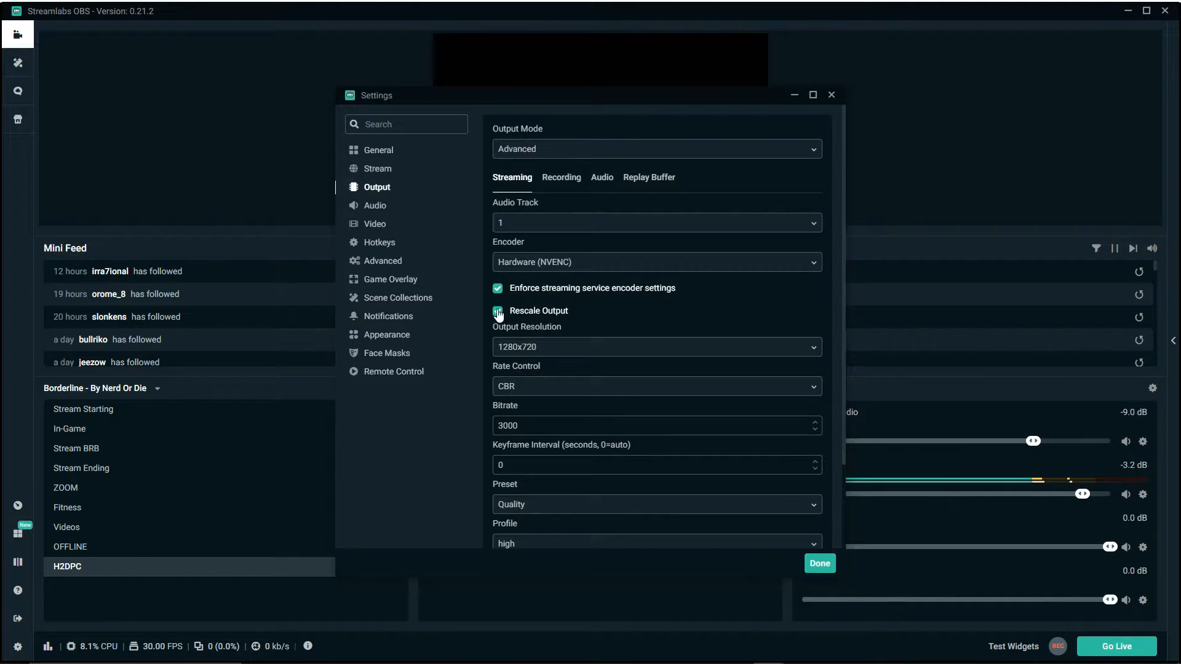
click(497, 310)
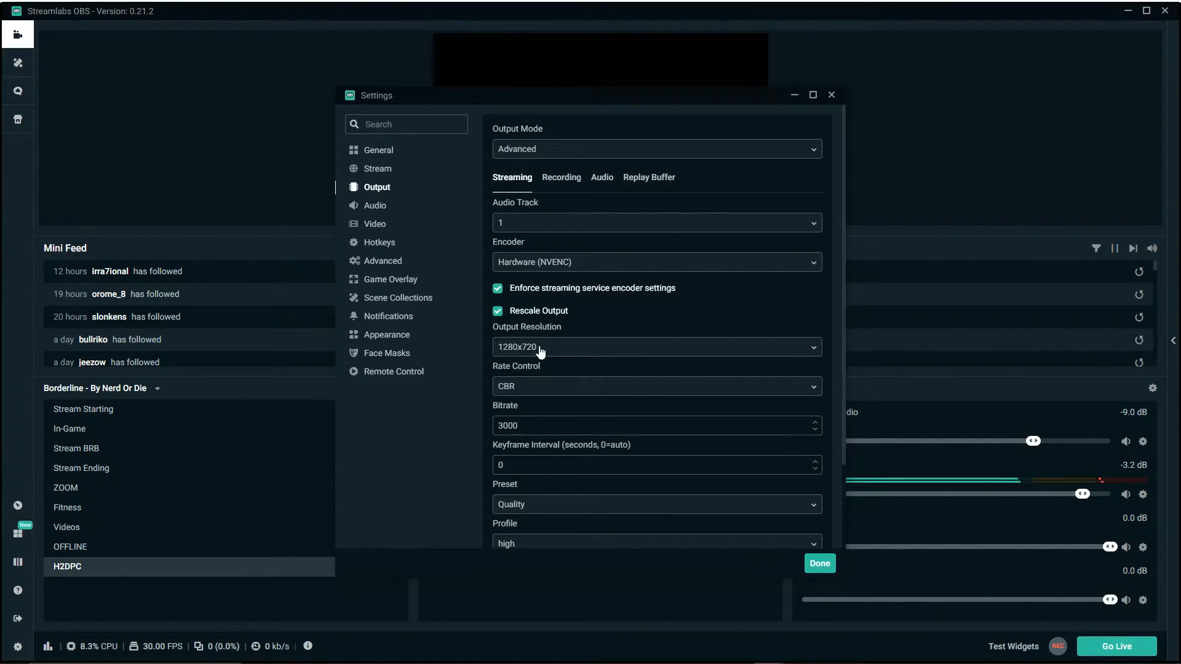
mouse_move(548, 352)
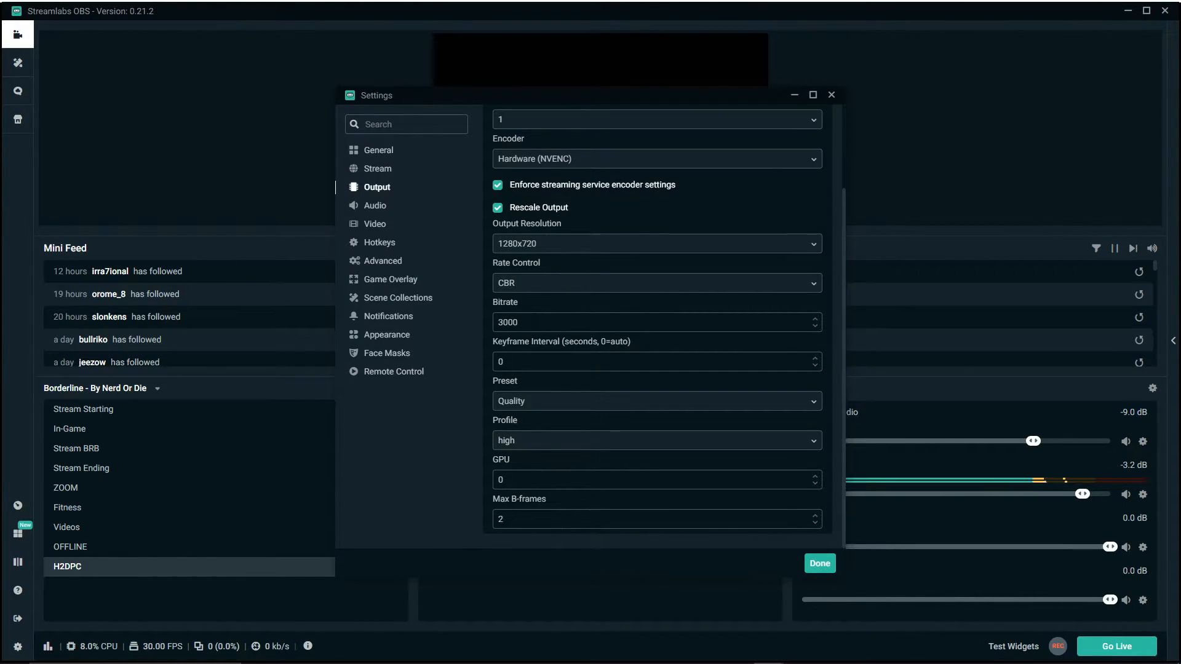
mouse_move(536, 397)
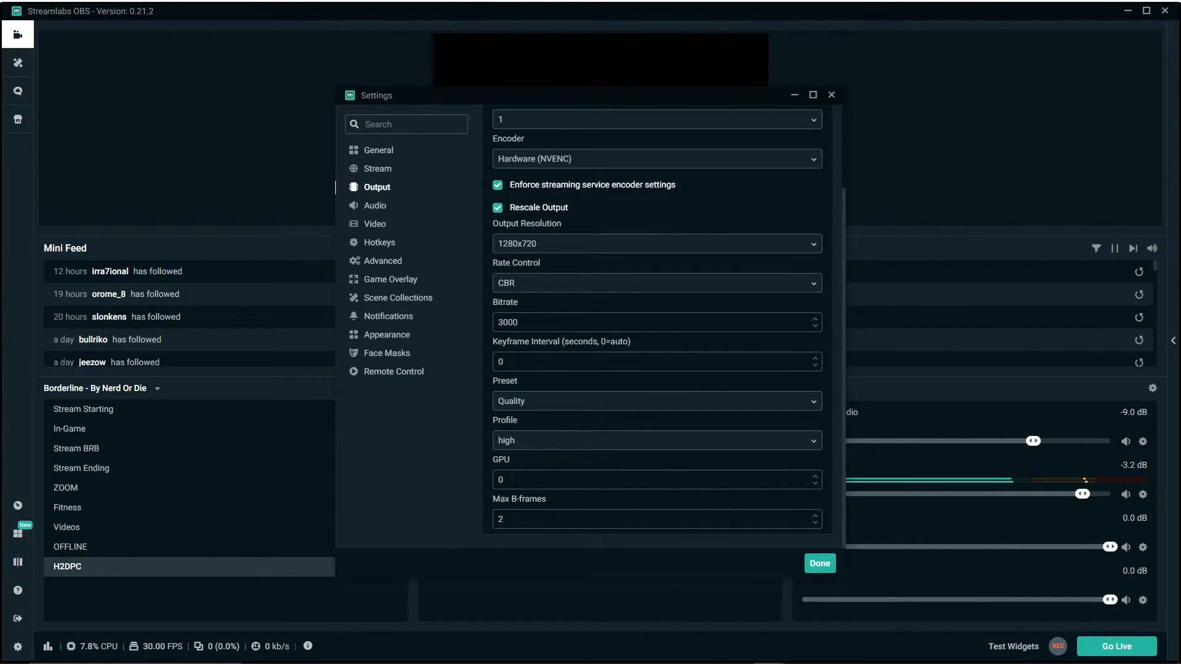
mouse_move(459, 519)
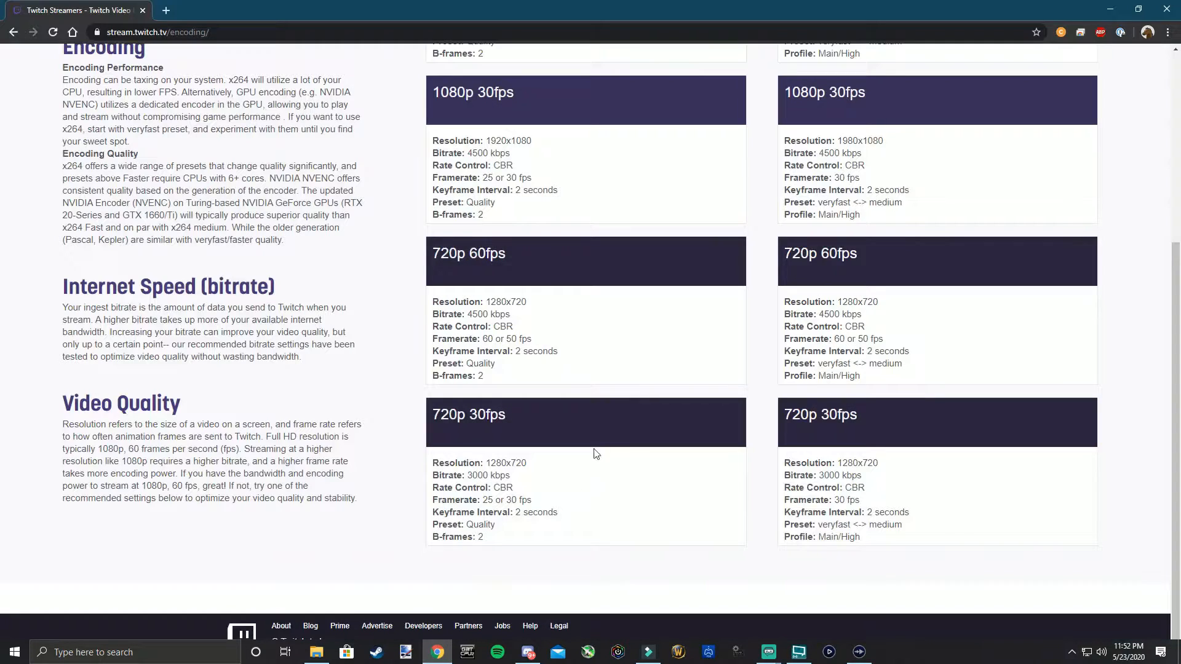
Select the Twitch guide's 720p 60fps recommended settings text.
drag(432, 301, 484, 375)
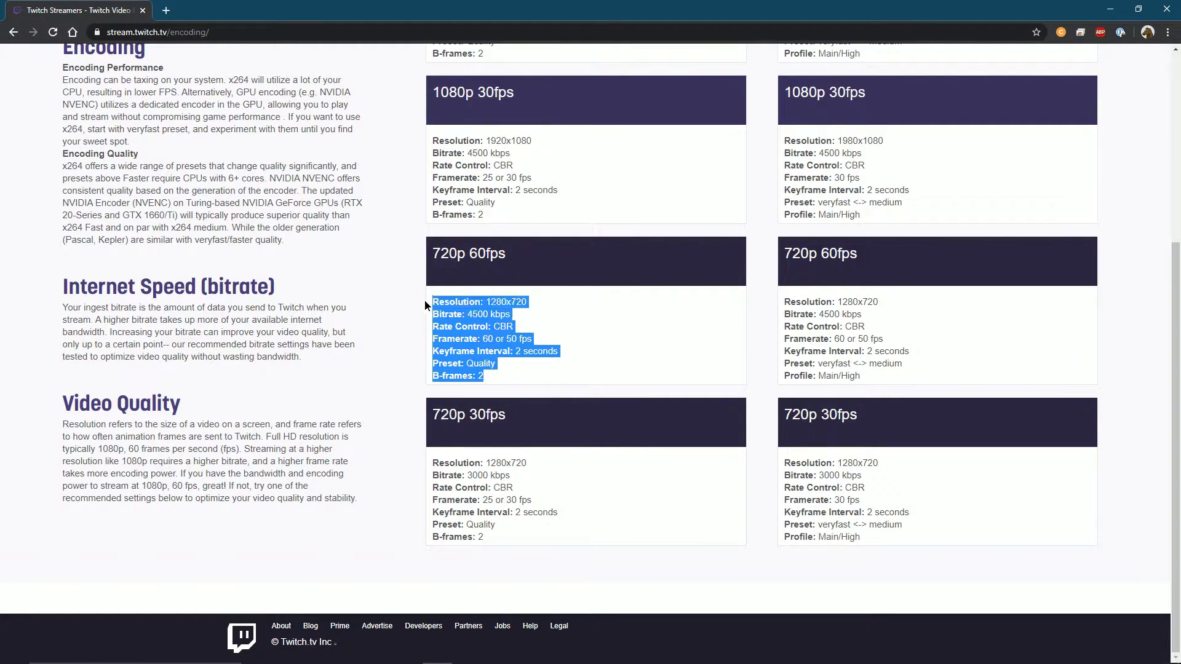
click(500, 382)
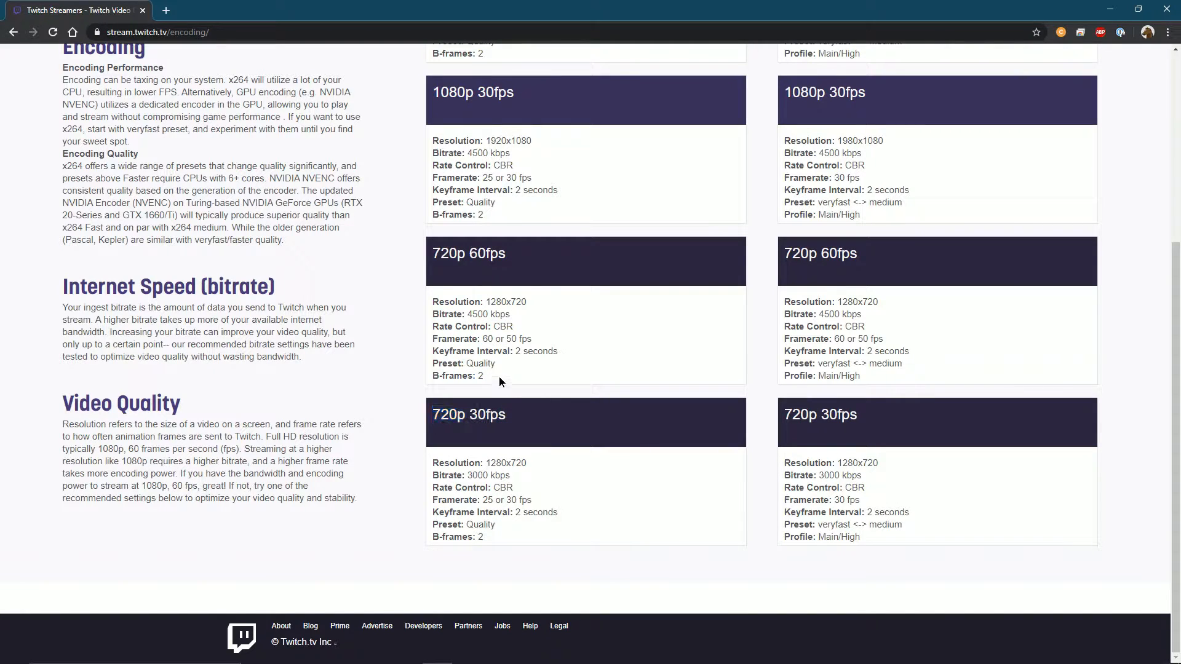
mouse_move(1088, 115)
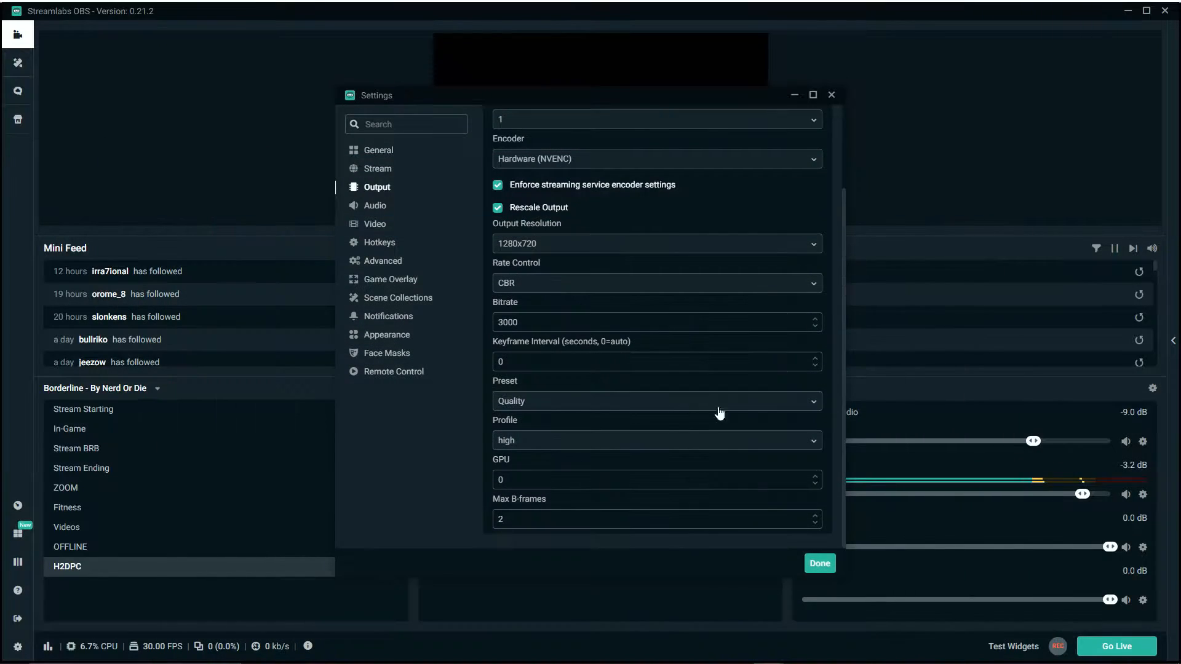
mouse_move(611, 393)
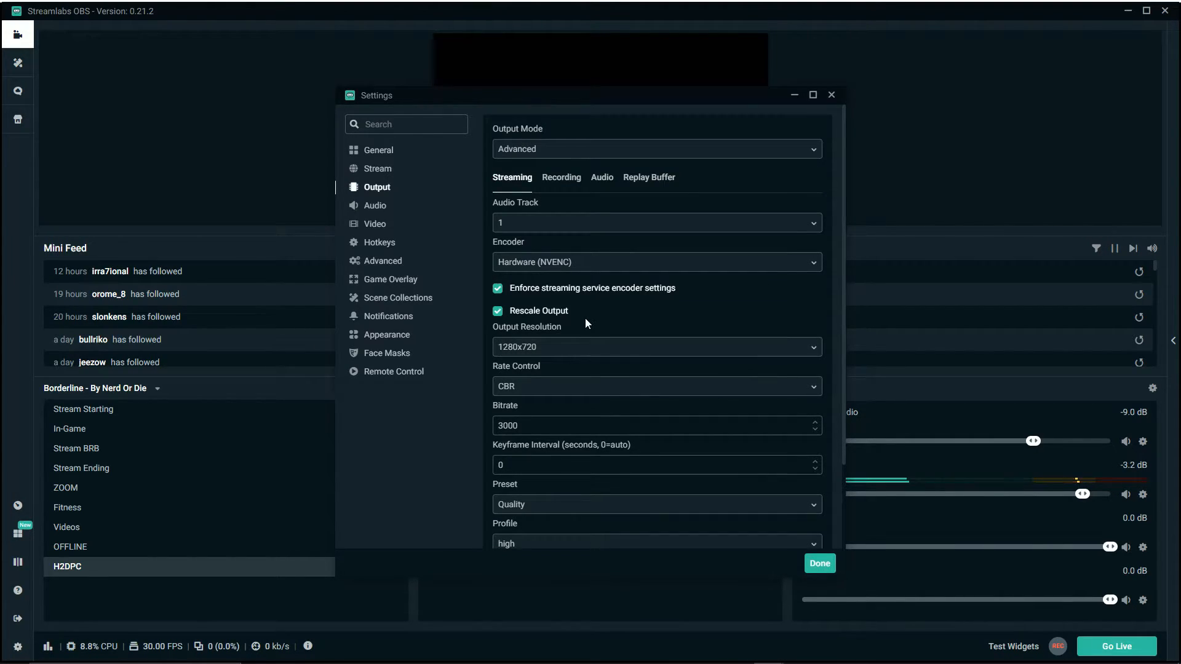
Open the Video settings page showing 1920x1080 canvas, 1280x720 output, Lanczos, 30 FPS.
click(374, 223)
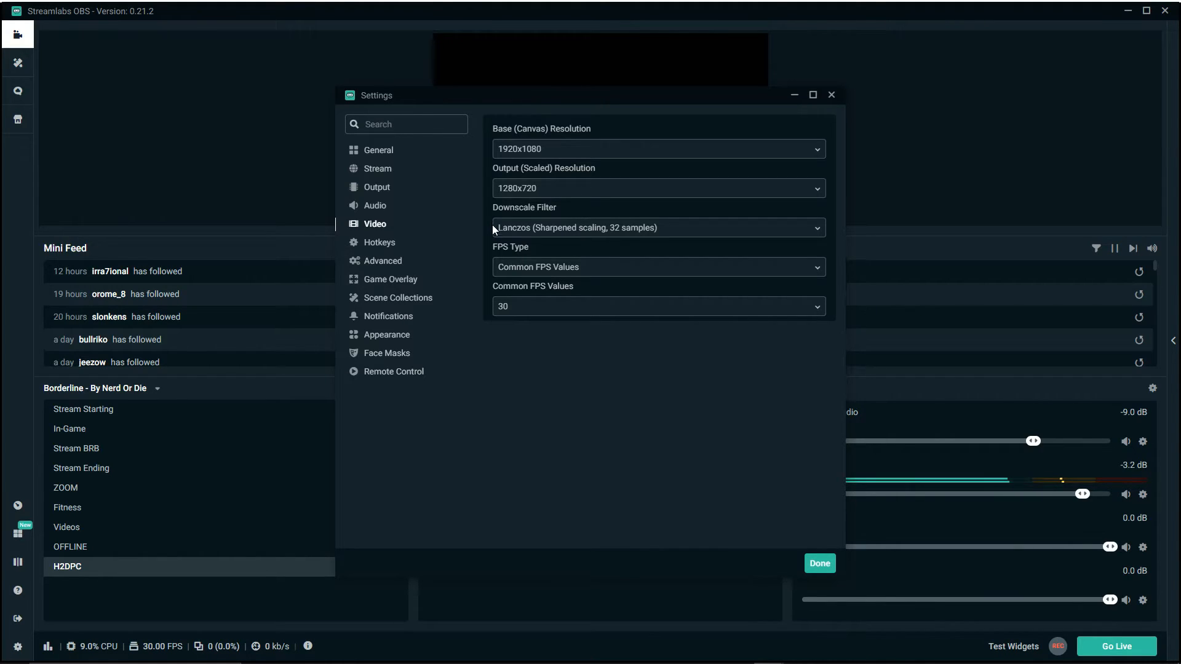
mouse_move(685, 232)
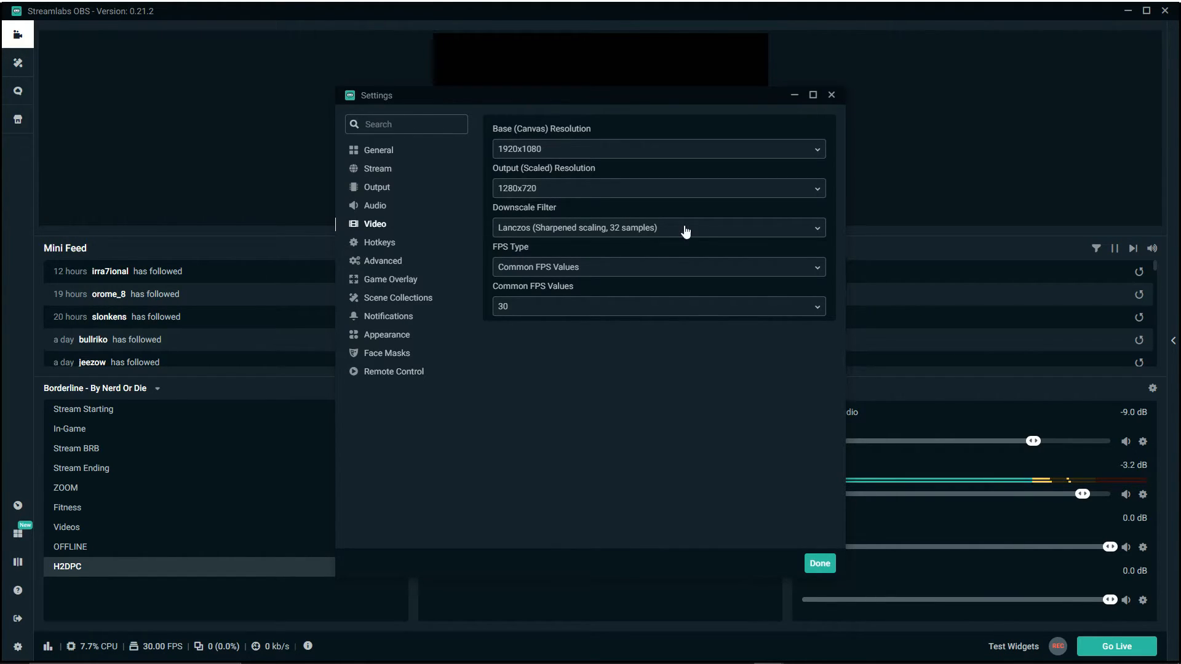
mouse_move(634, 237)
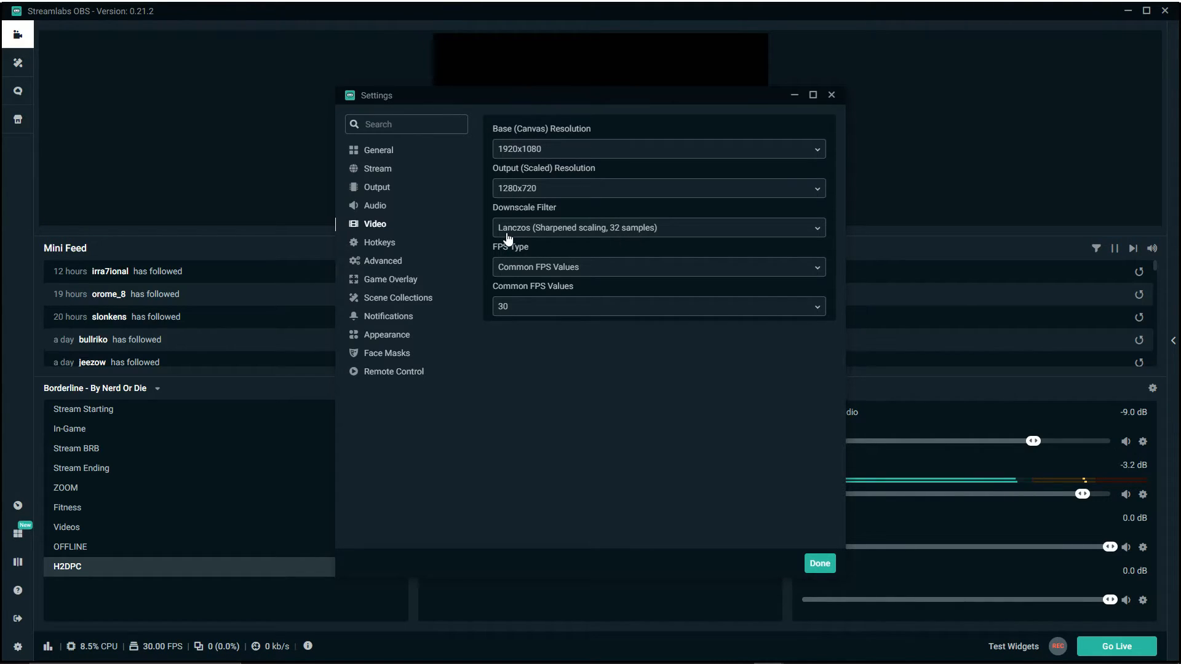
mouse_move(574, 319)
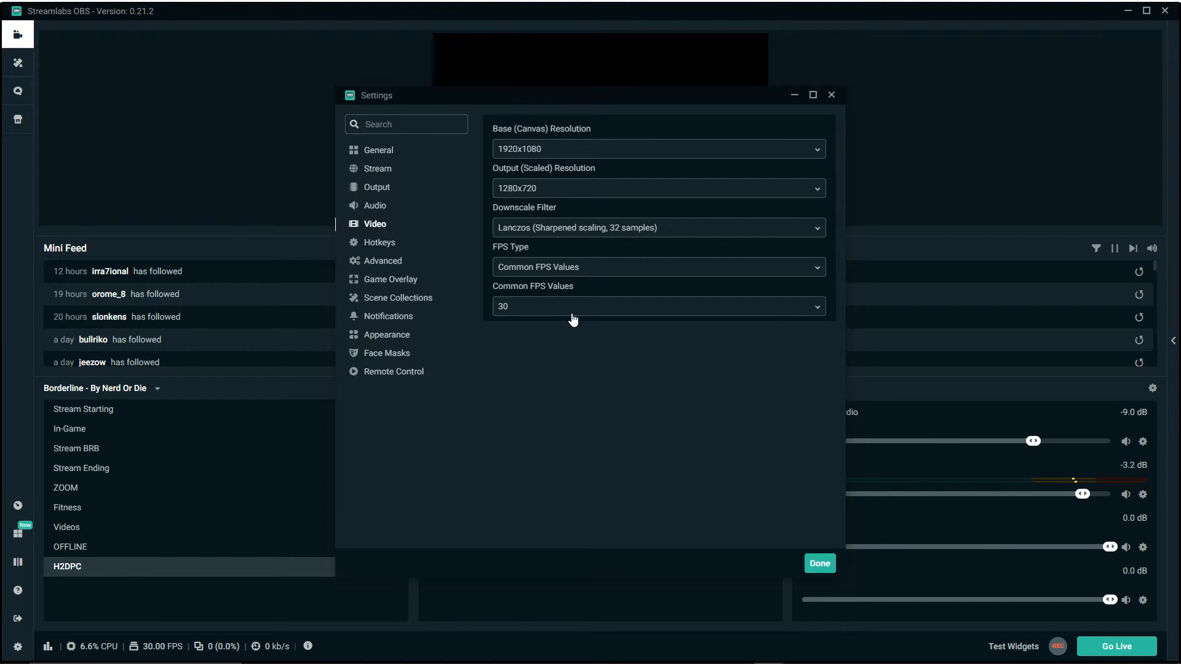
On the Output page, keep the x264 CPU usage preset at veryfast.
click(376, 187)
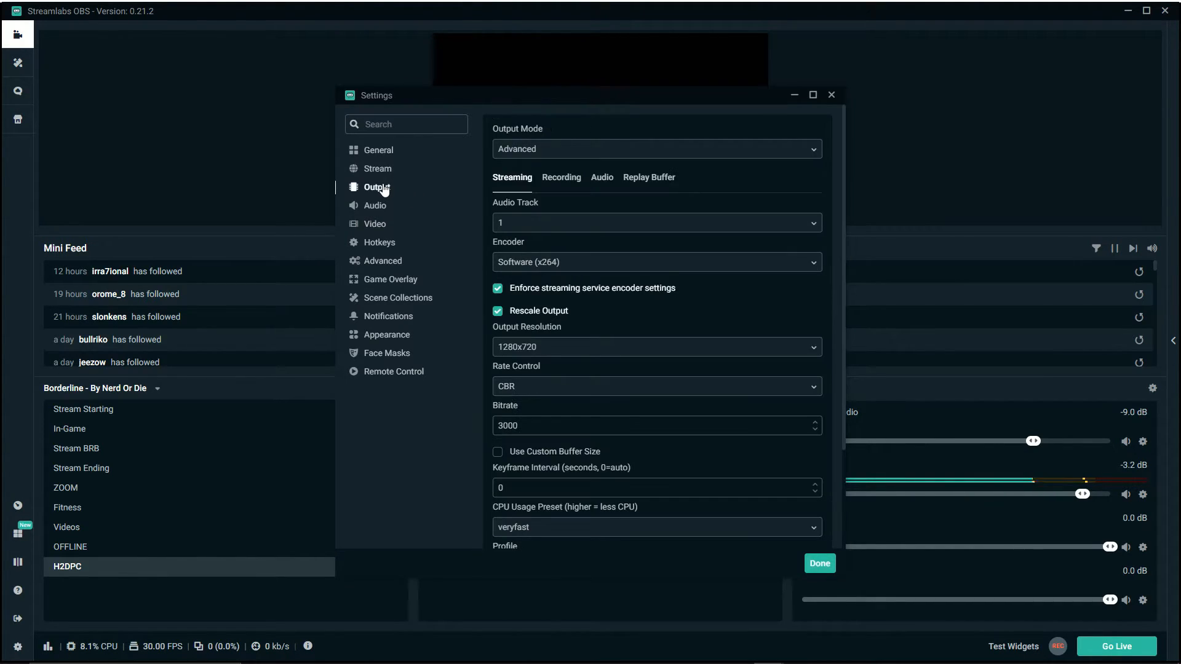
mouse_move(521, 267)
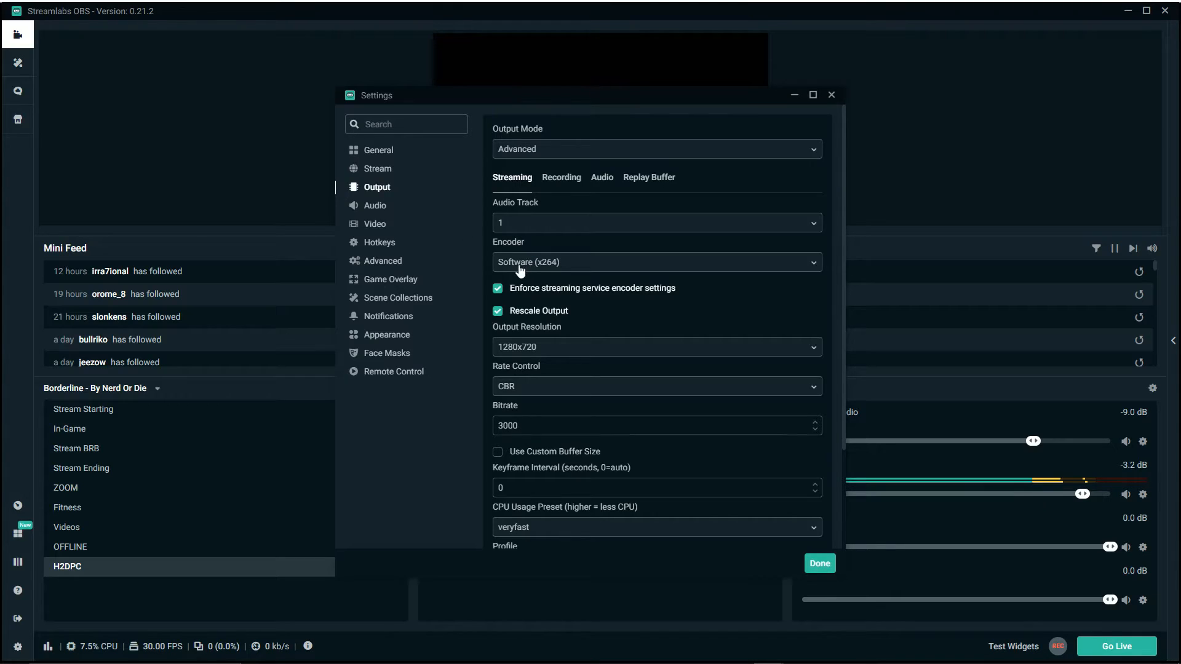
mouse_move(557, 275)
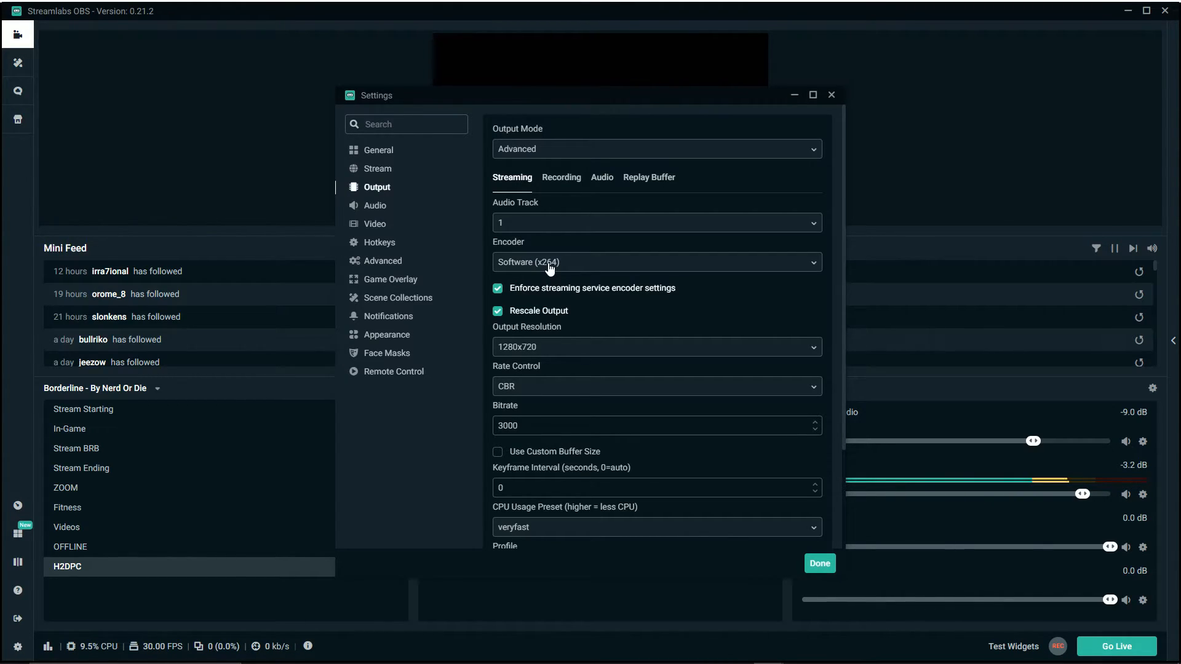
scroll(down, 3)
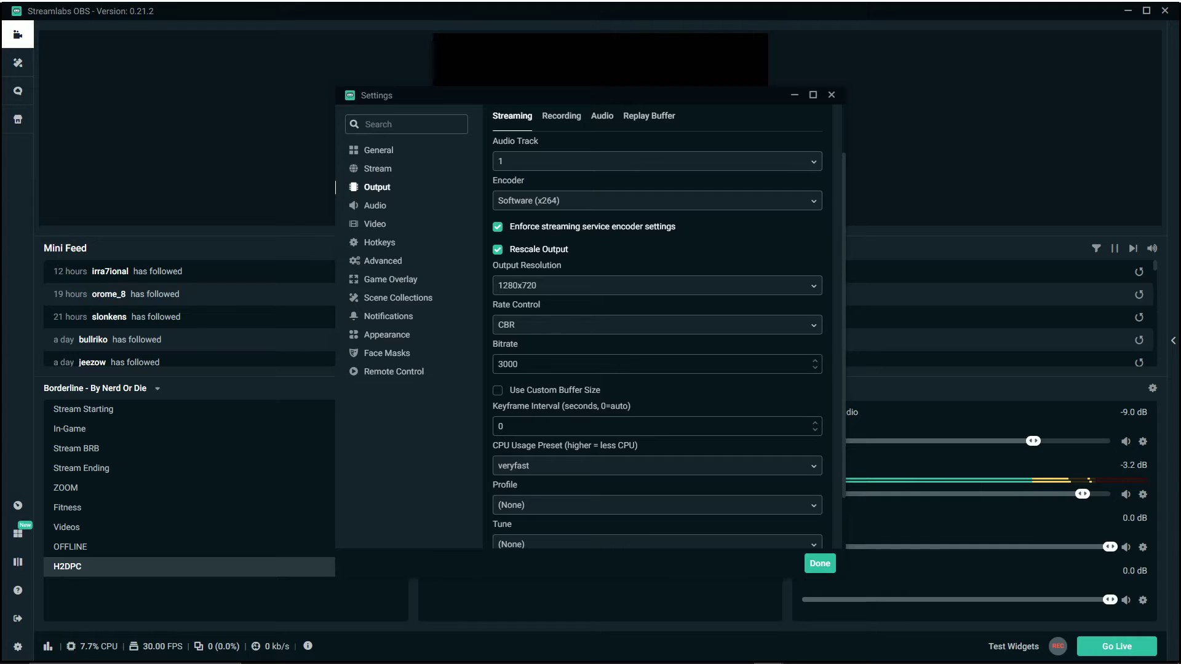
scroll(down, 3)
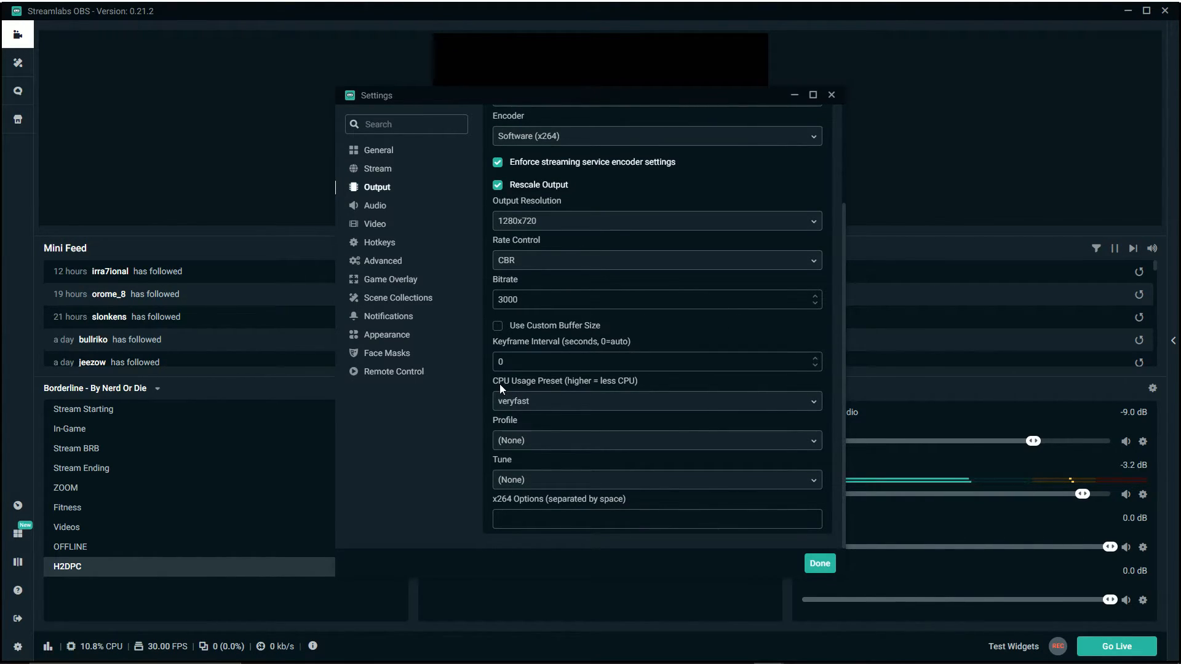
click(655, 401)
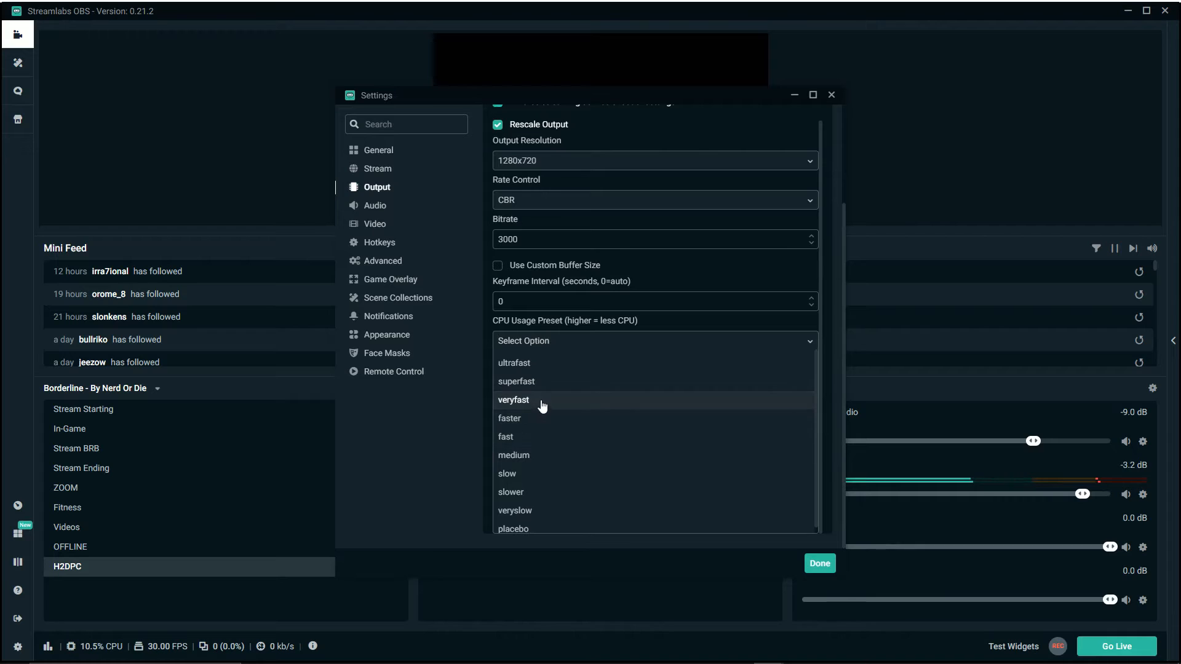
mouse_move(530, 452)
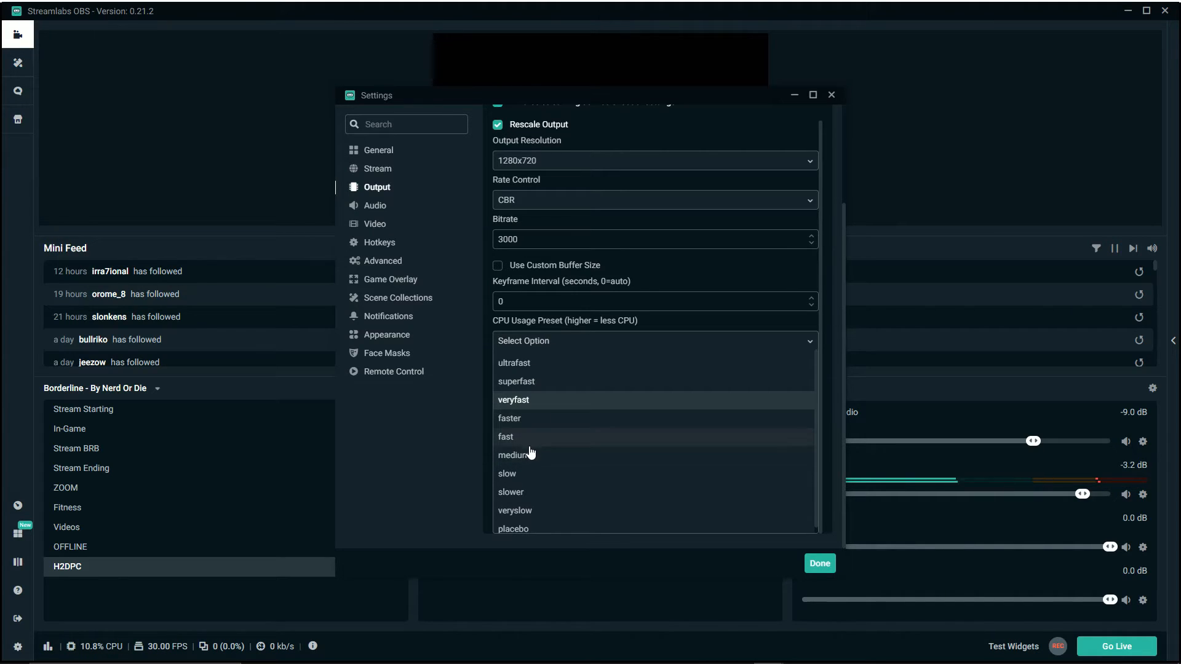
mouse_move(533, 397)
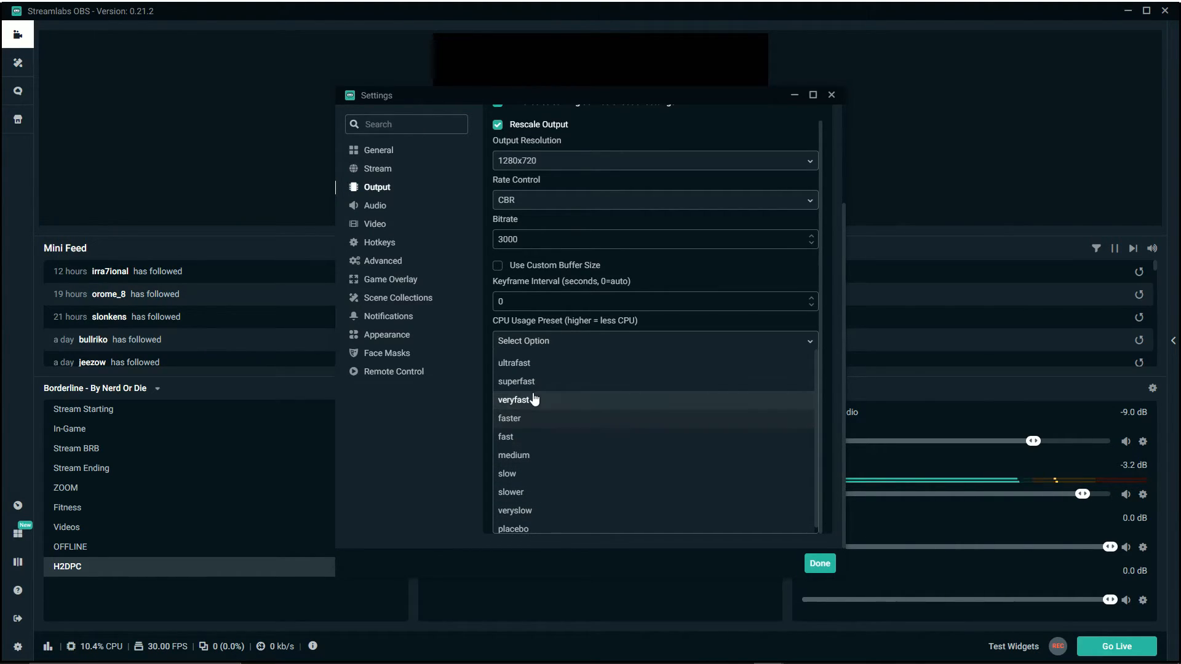
click(513, 400)
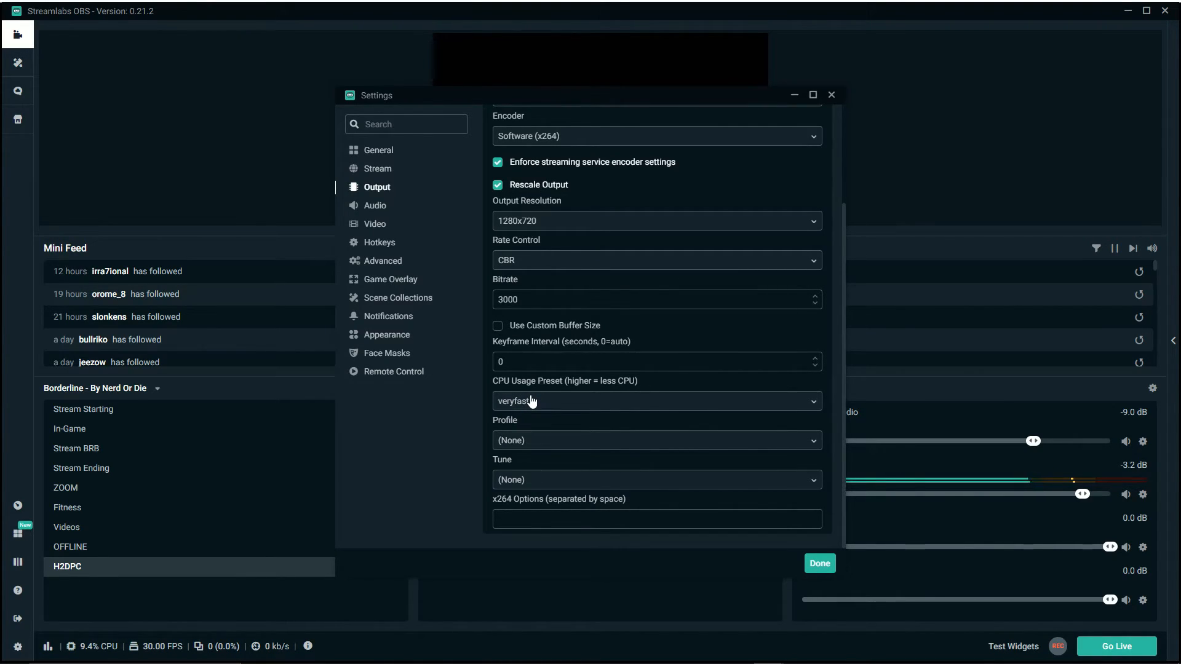
click(656, 401)
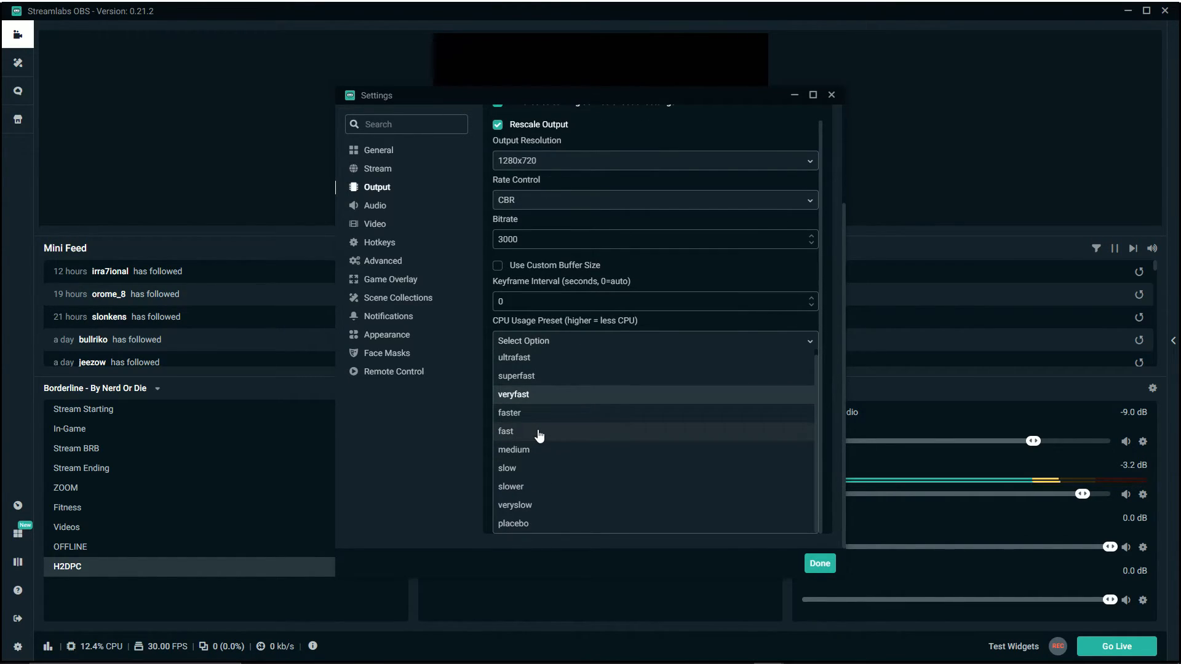
mouse_move(531, 404)
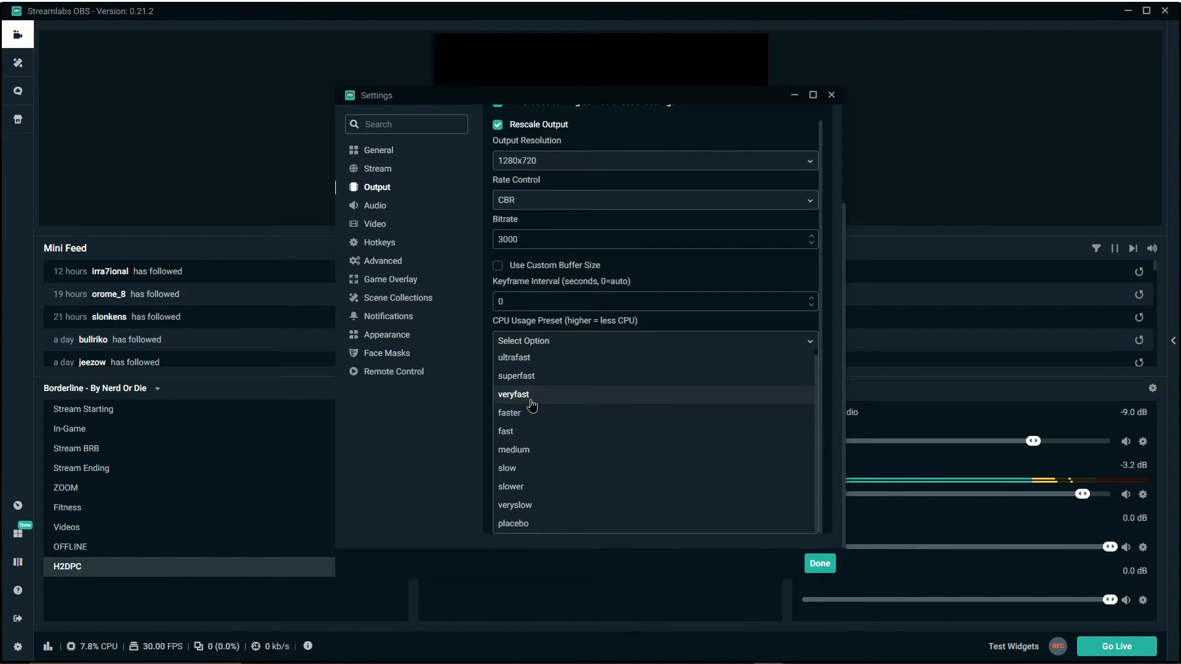
click(514, 394)
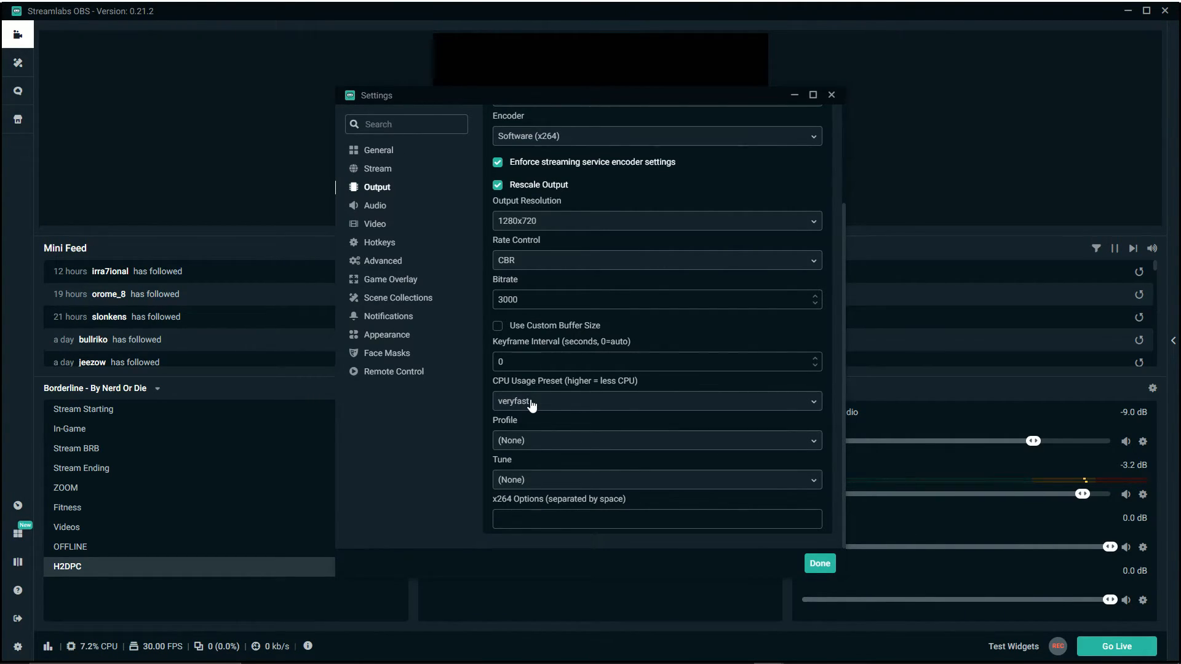
Leave Tune at (None) and raise the keyframe interval, entering 1.
click(657, 440)
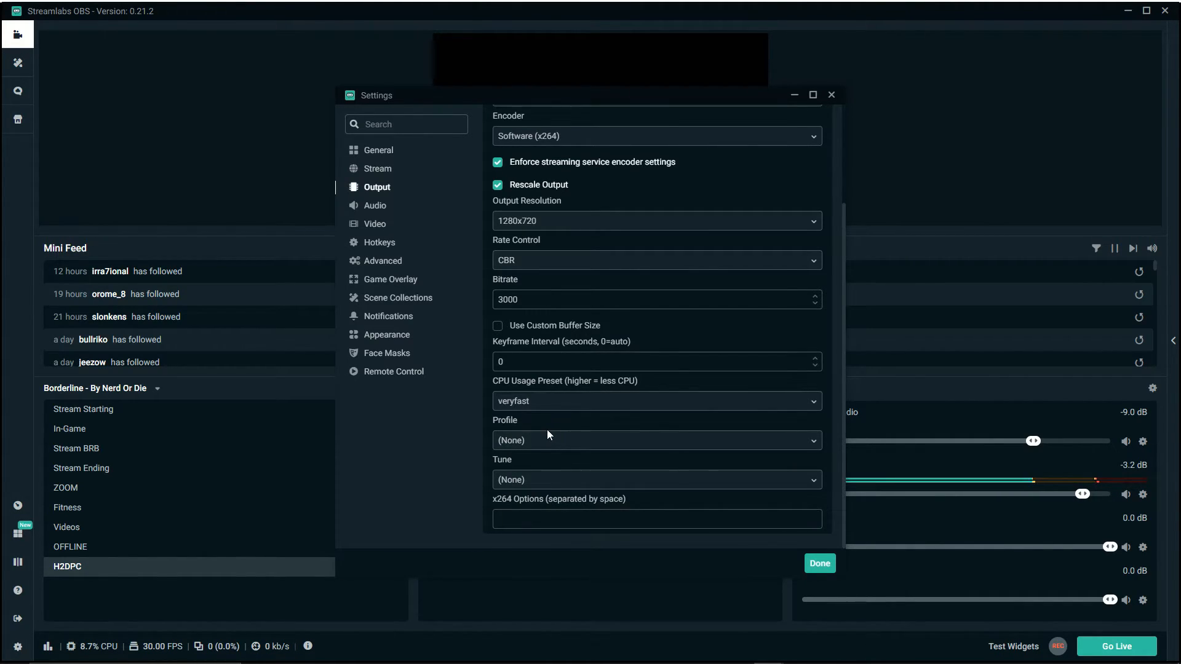
click(657, 479)
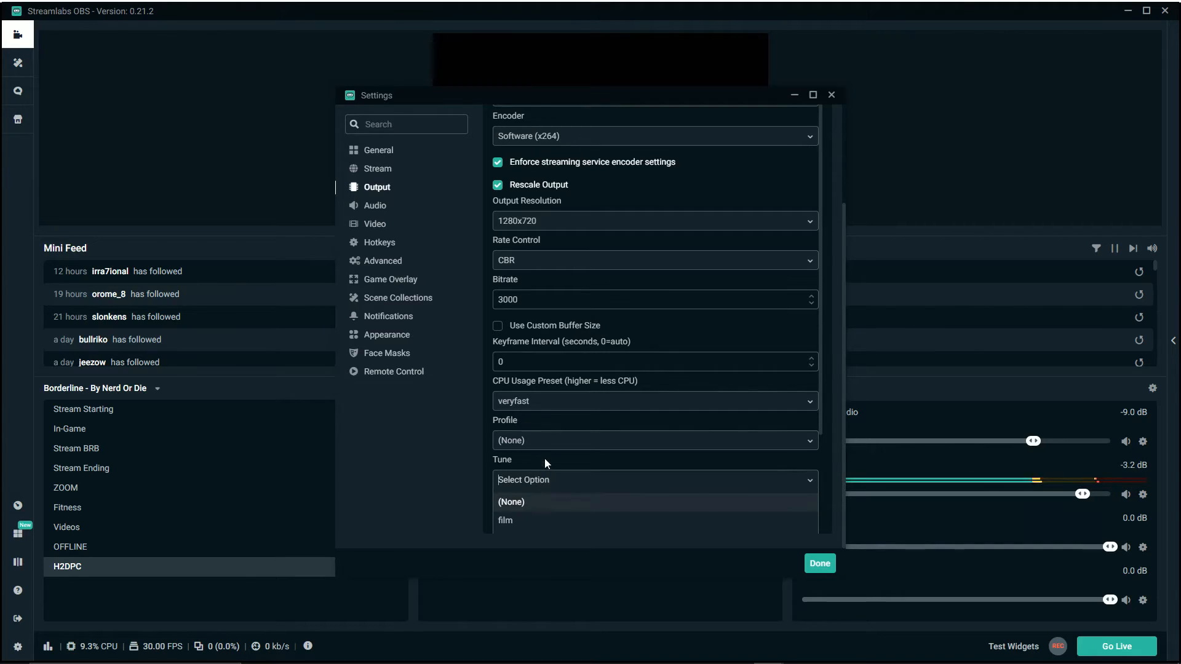
click(511, 502)
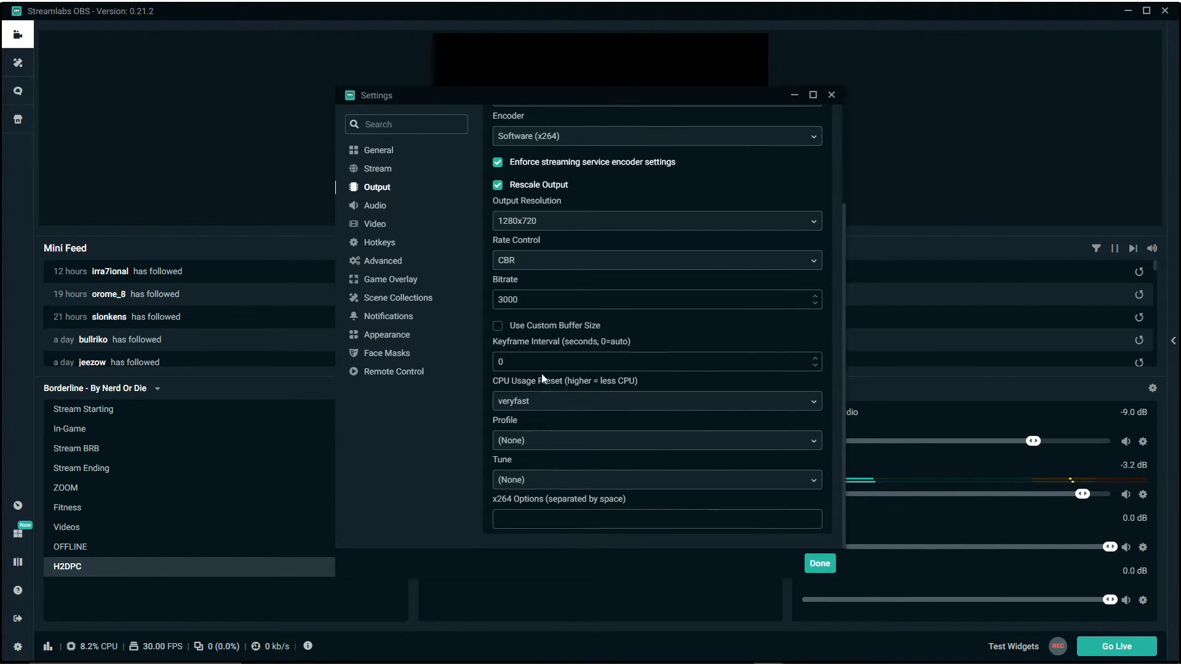
text(1)
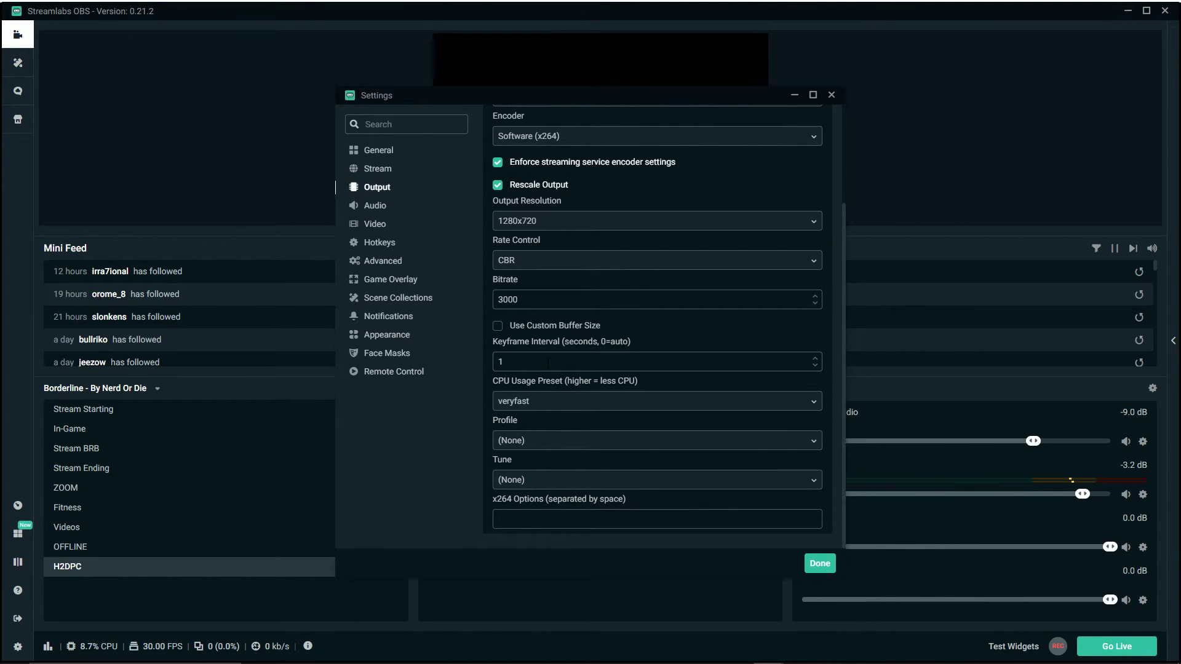
click(815, 357)
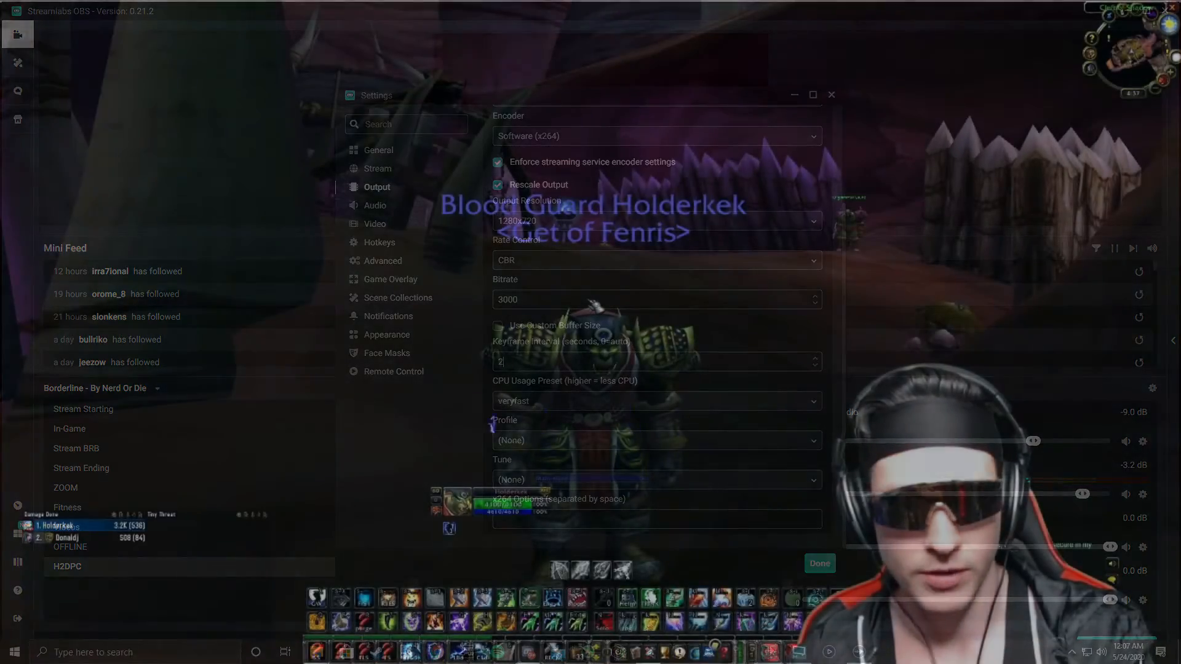
Switch to World of Warcraft, showing the orc character in the canyon.
click(820, 564)
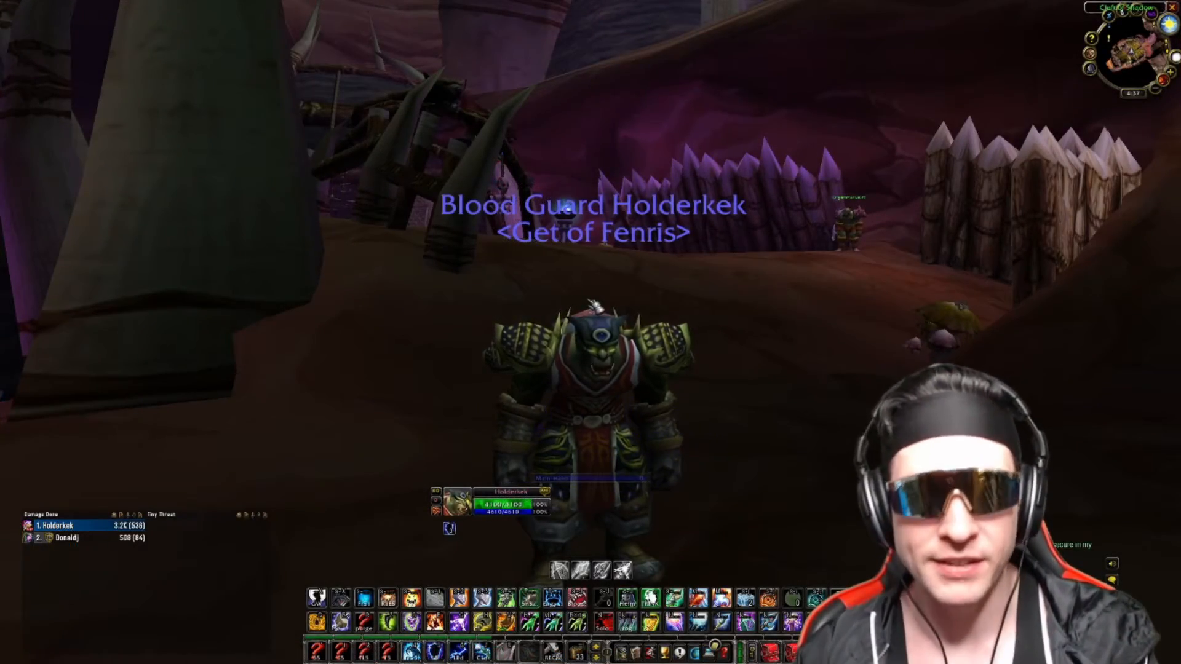